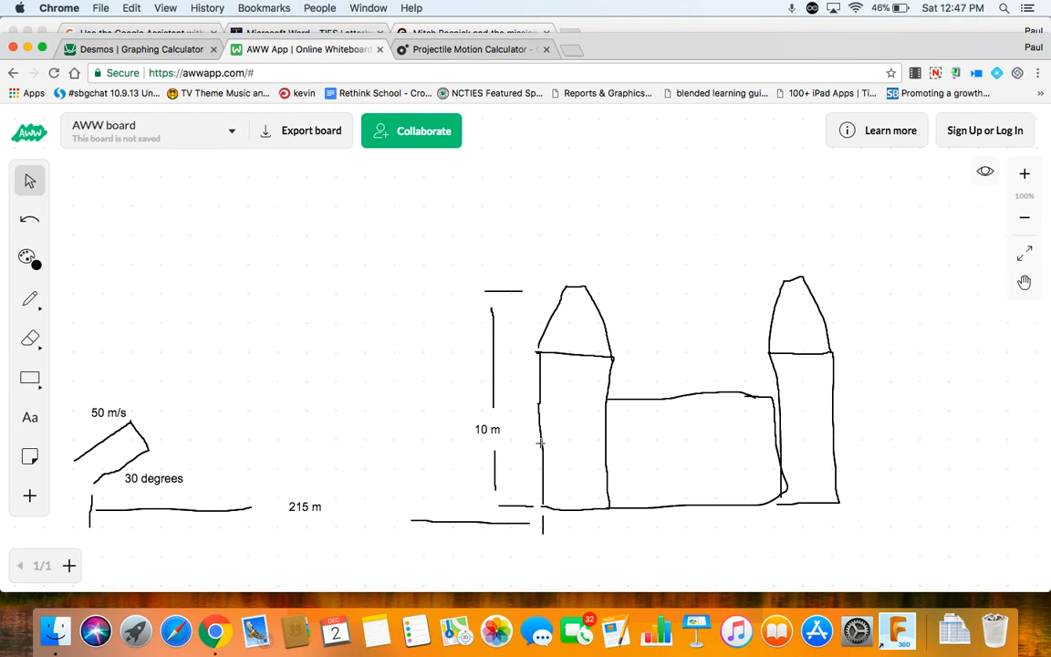
pyautogui.moveTo(422, 273)
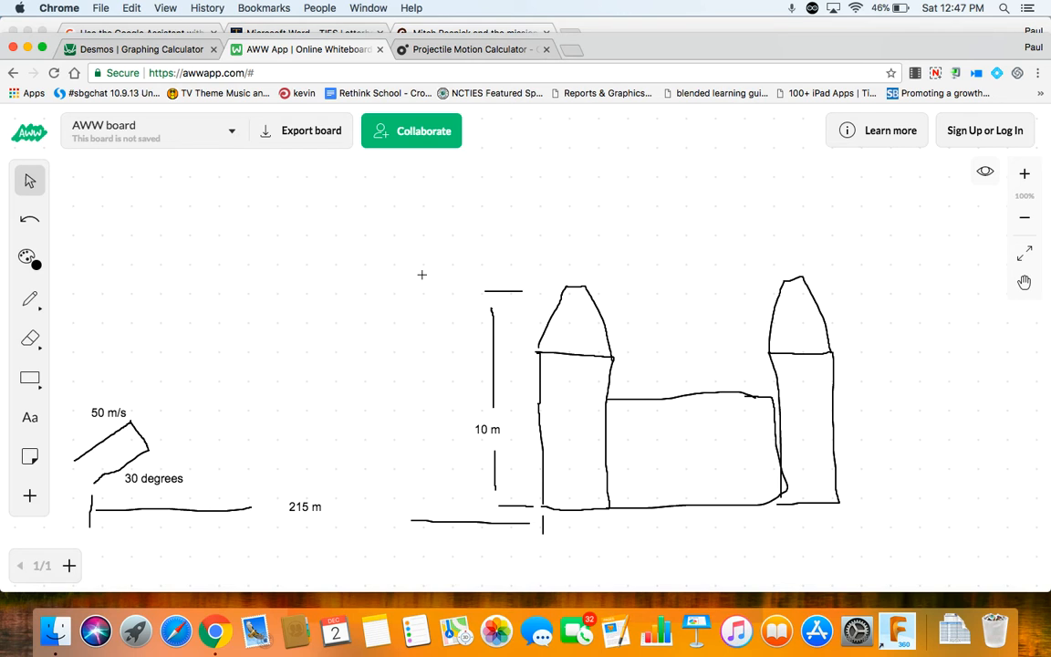
pyautogui.moveTo(261, 315)
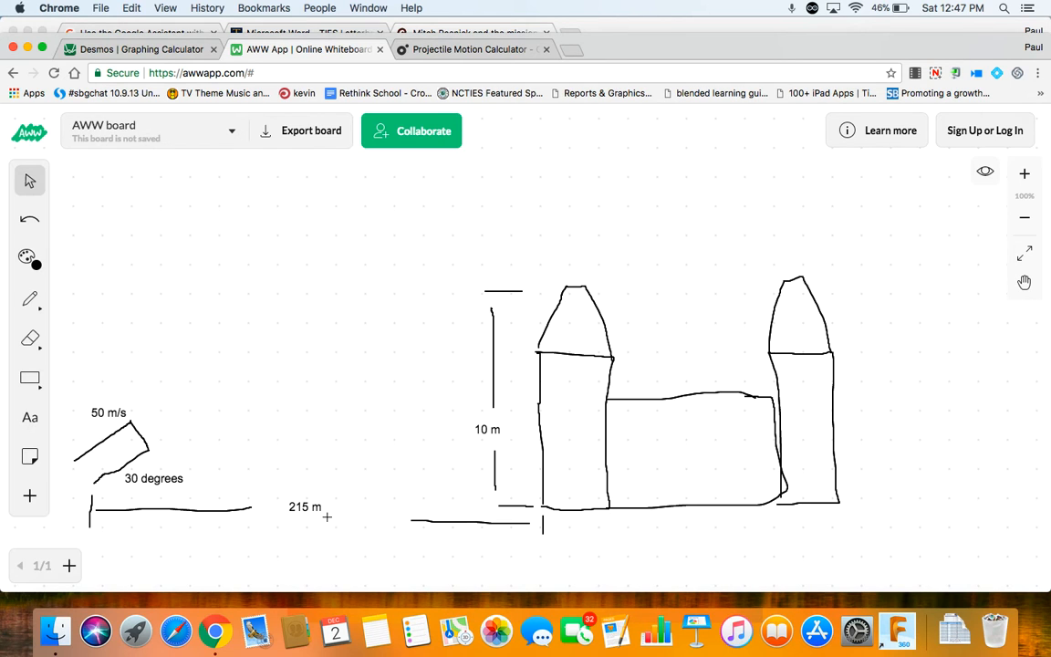
pyautogui.moveTo(502, 280)
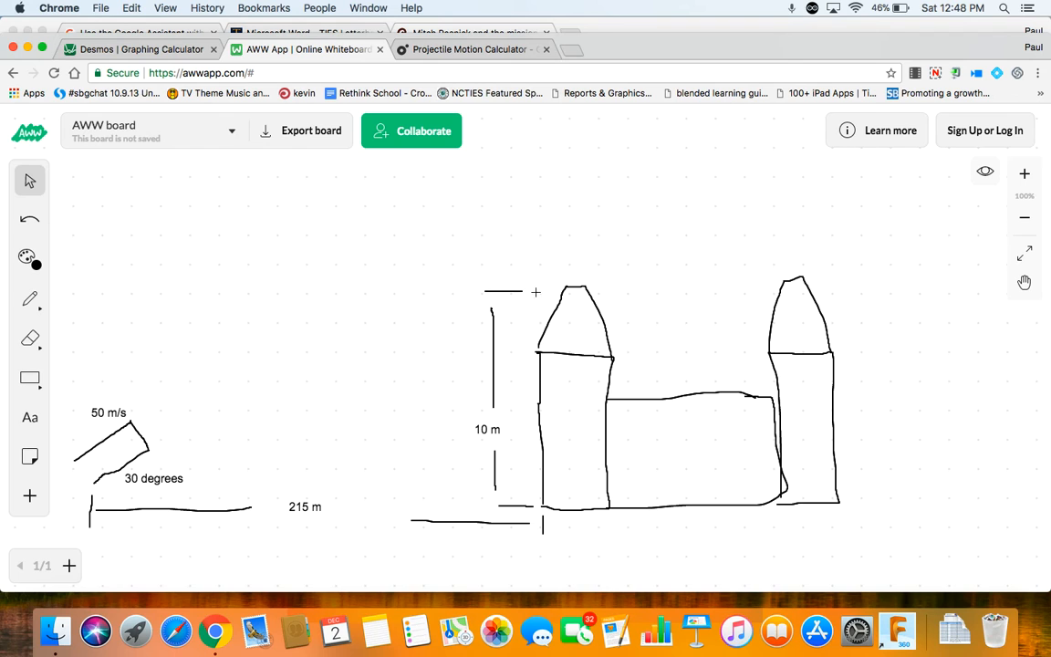
pyautogui.moveTo(113, 357)
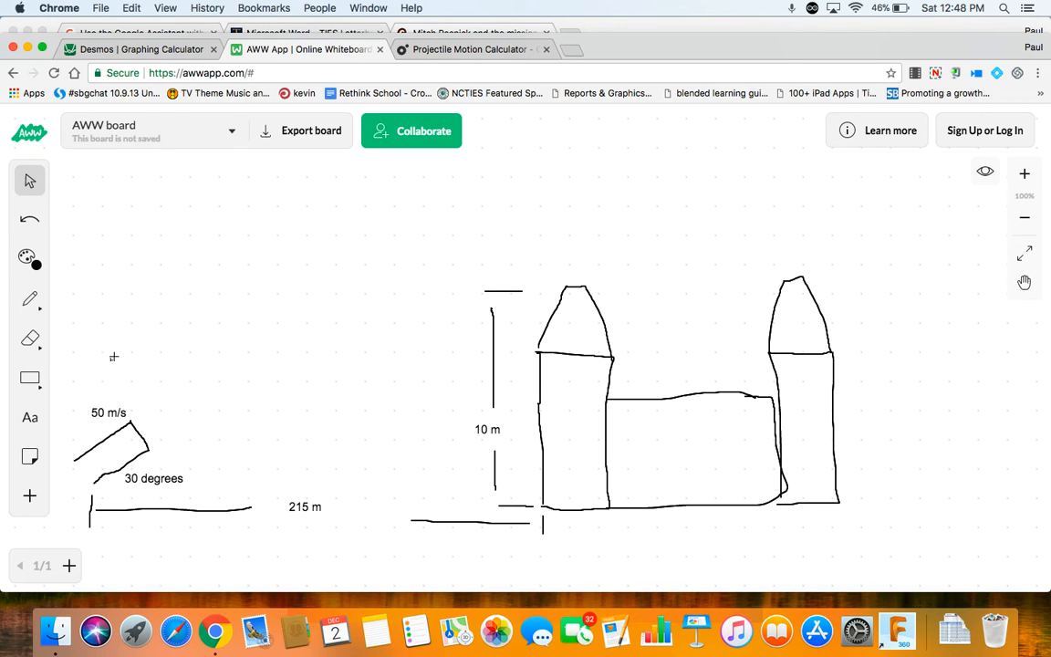
pyautogui.moveTo(336, 441)
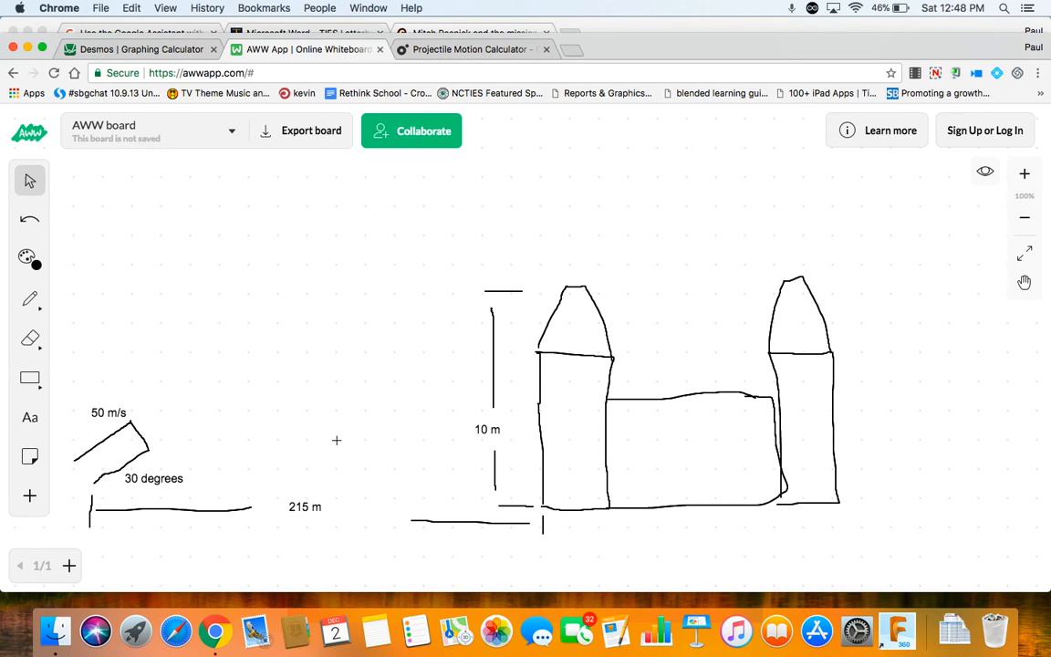
# - Enter 50 sin 30 and switch the angle mode to Degrees so it evaluates to 25
pyautogui.click(133, 52)
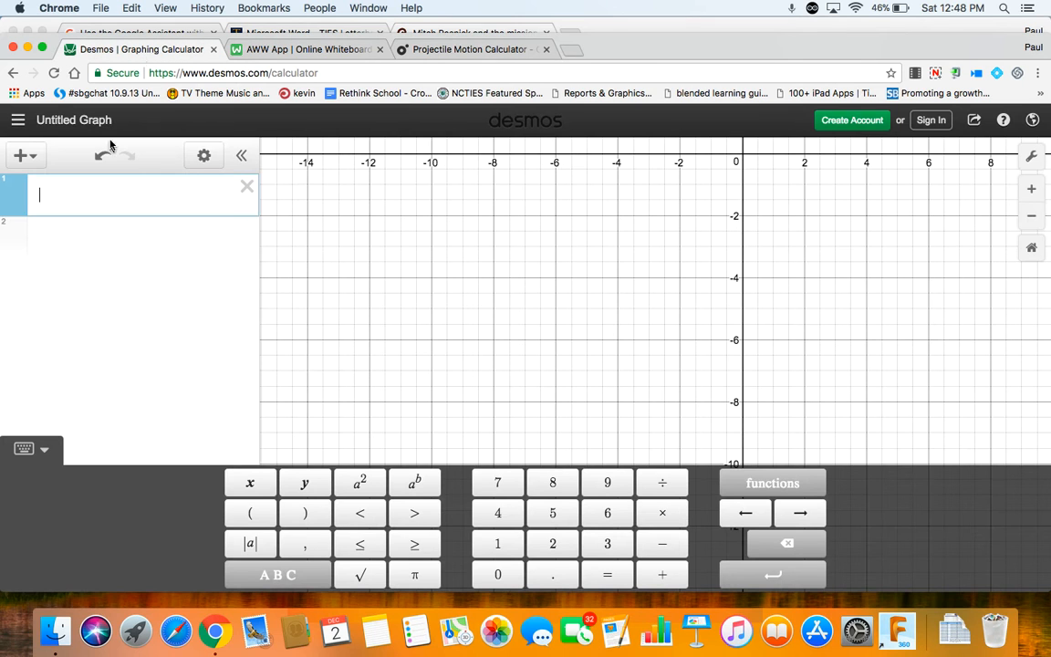
pyautogui.write('50 sin')
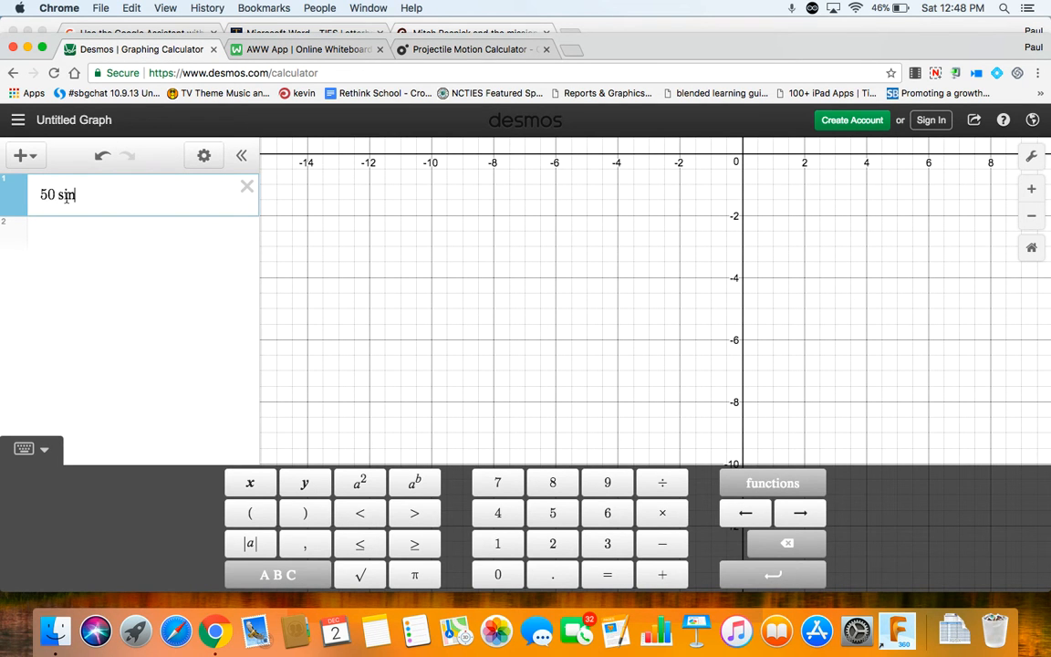
pyautogui.write('30')
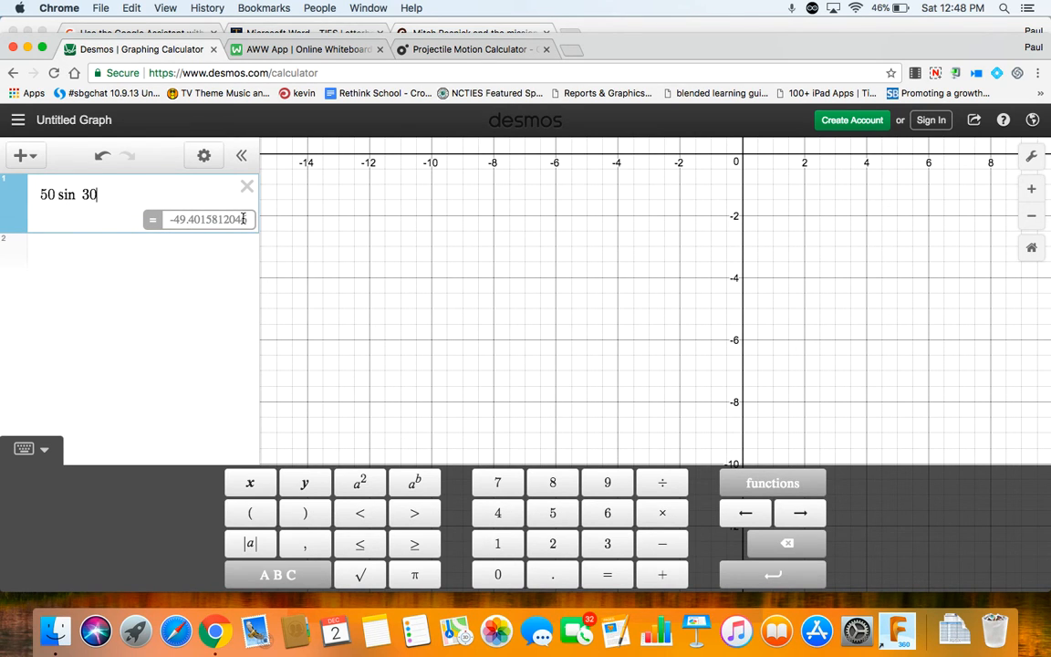
pyautogui.moveTo(667, 218)
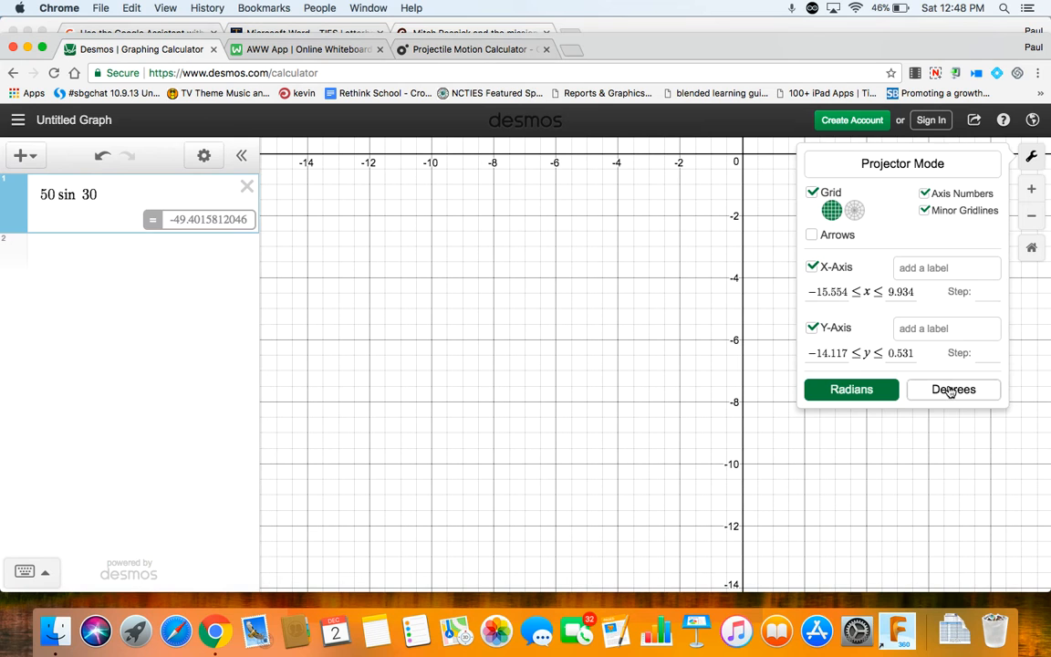
pyautogui.click(953, 389)
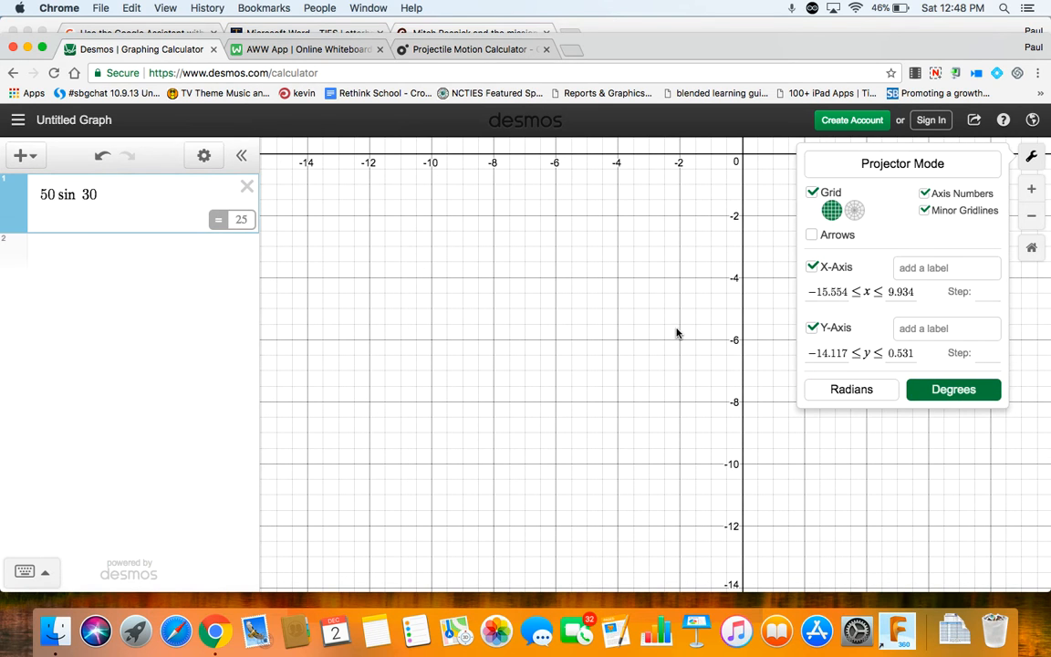
pyautogui.click(137, 256)
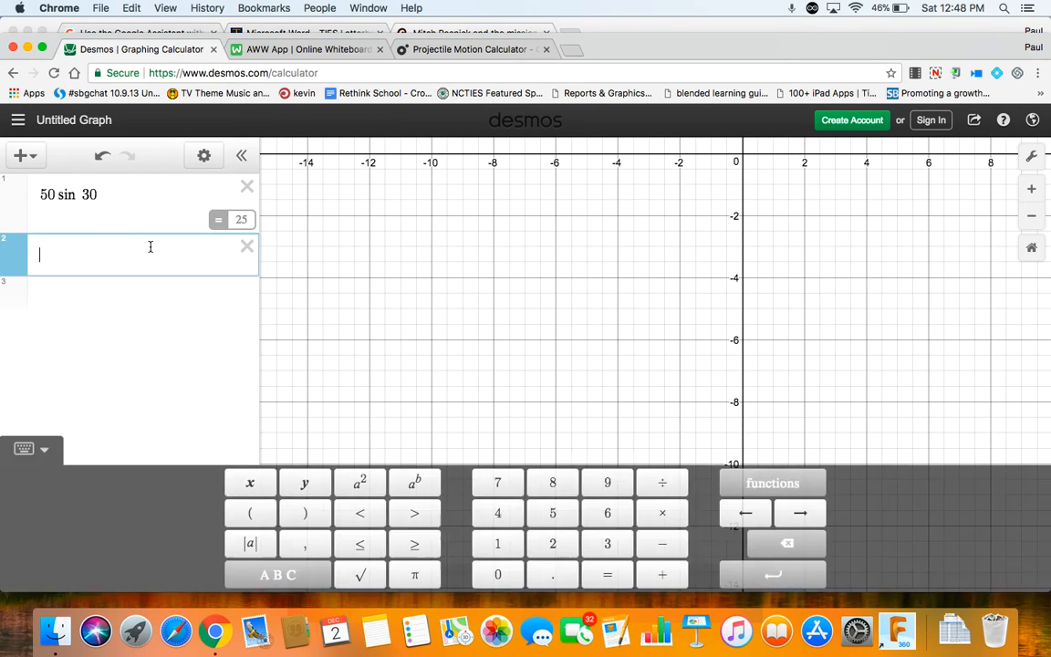
# - Enter 50 cos 30 (43.301) and graph 0 = 25 − 9.8x as a vertical line
pyautogui.write('50')
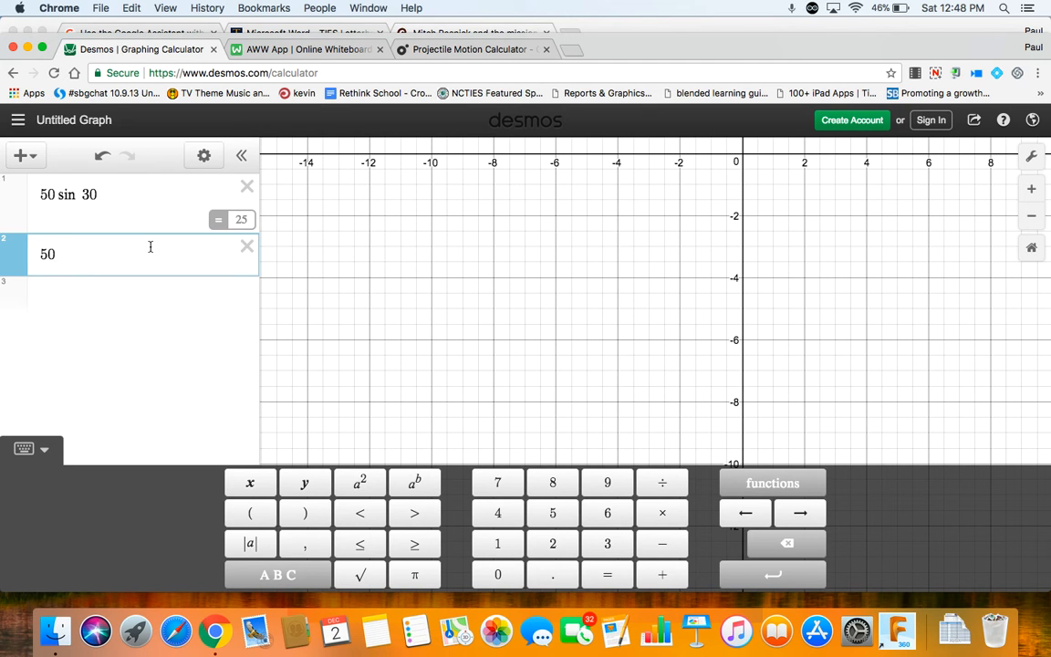
pyautogui.write('cos 30')
pyautogui.click(143, 293)
pyautogui.write('v = v')
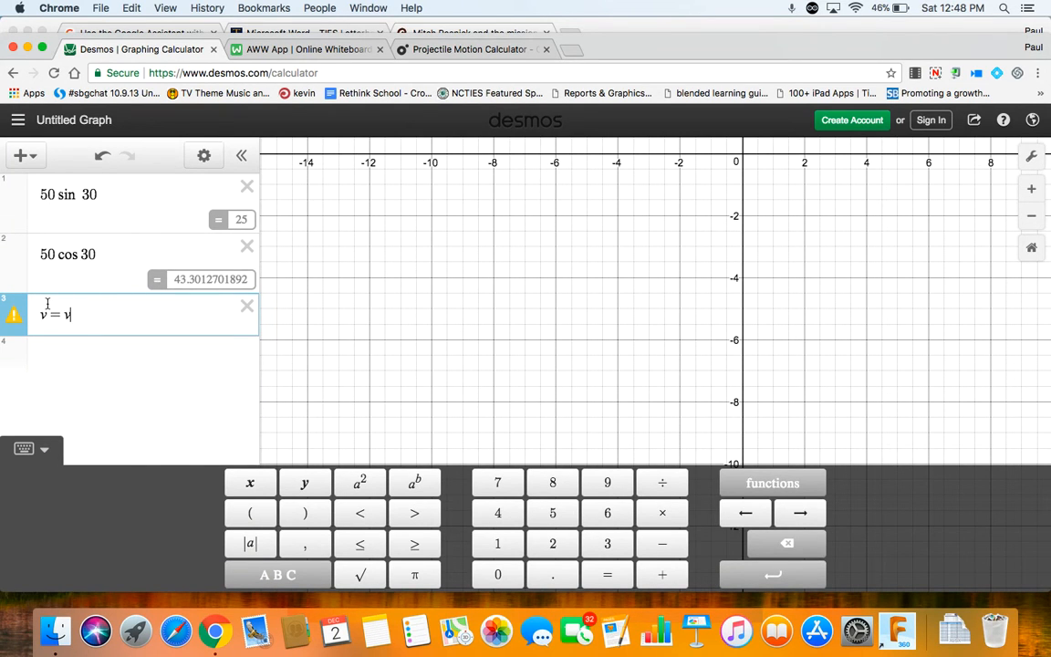
pyautogui.write('- 9.8t')
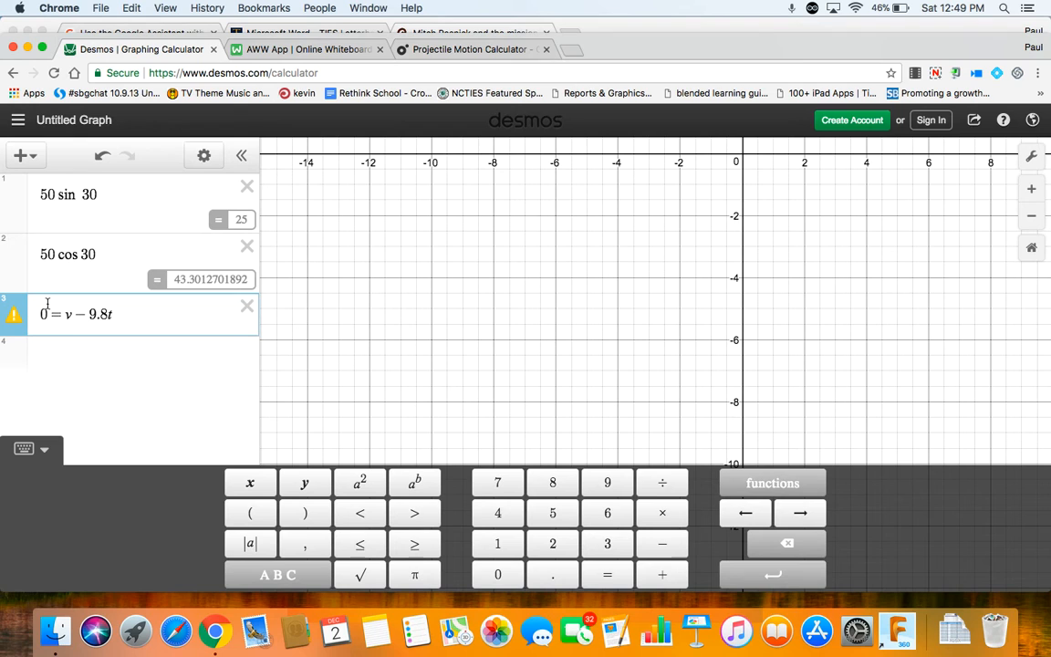
pyautogui.press('backspace')
pyautogui.write('25')
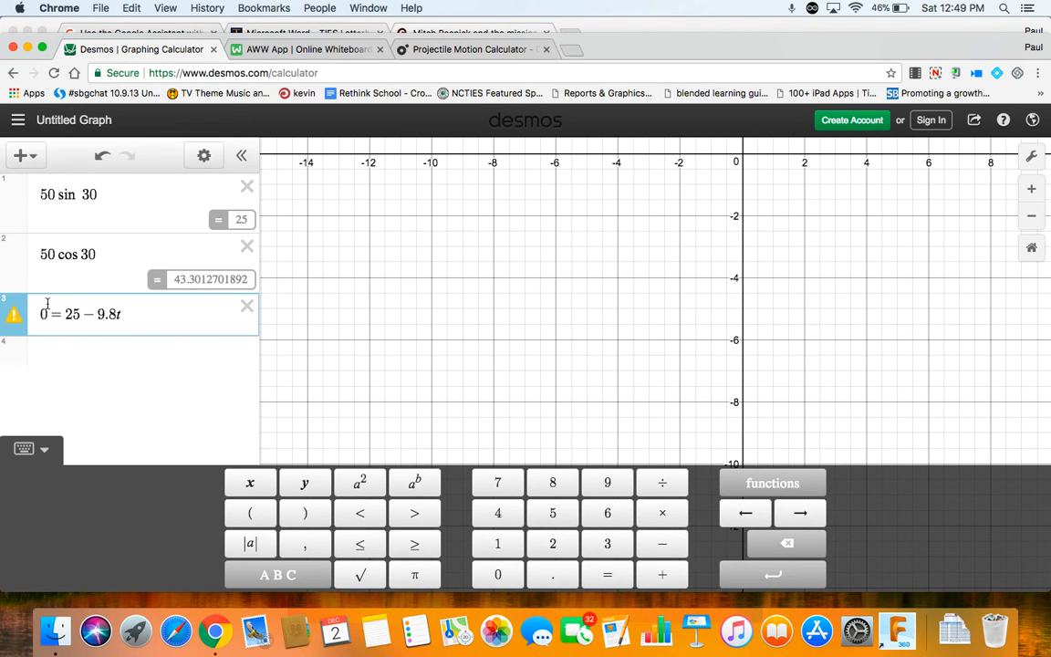
pyautogui.write('x')
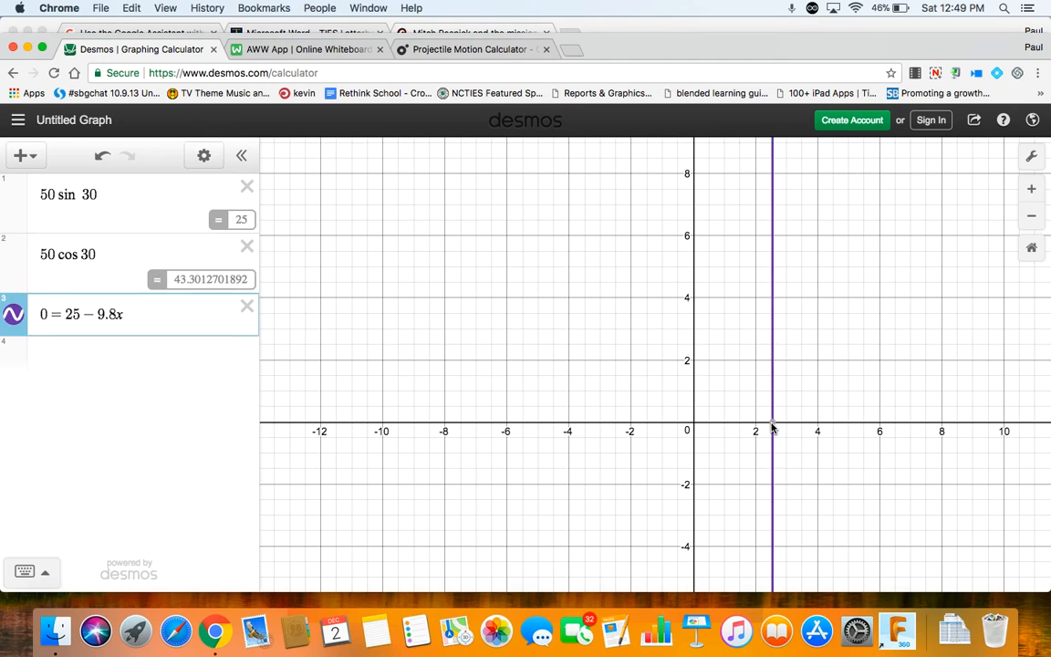
pyautogui.moveTo(775, 430)
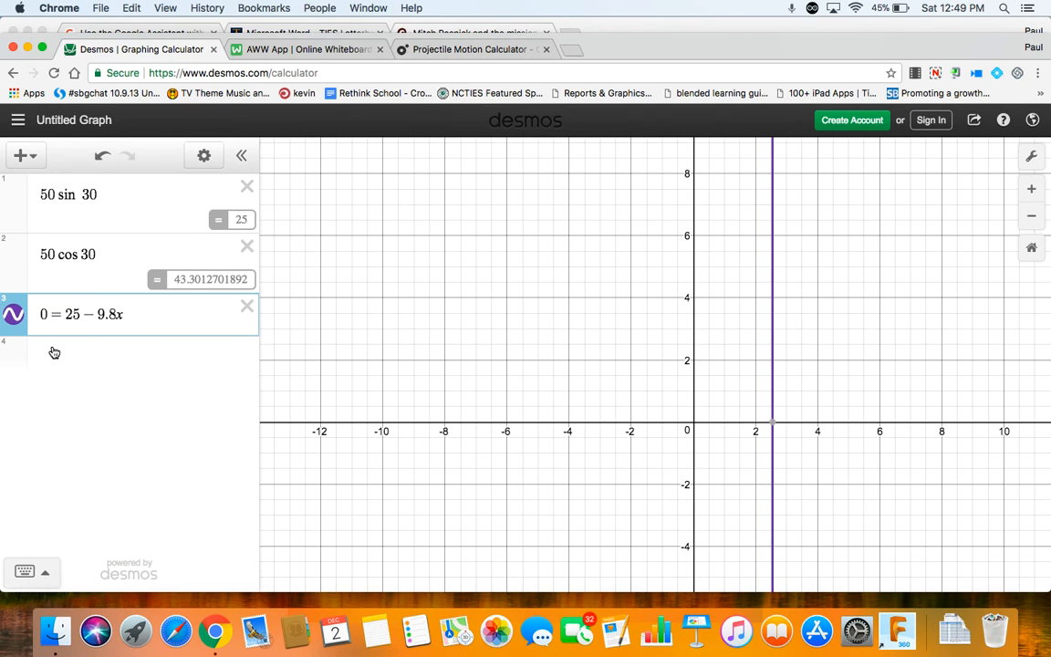
pyautogui.click(55, 351)
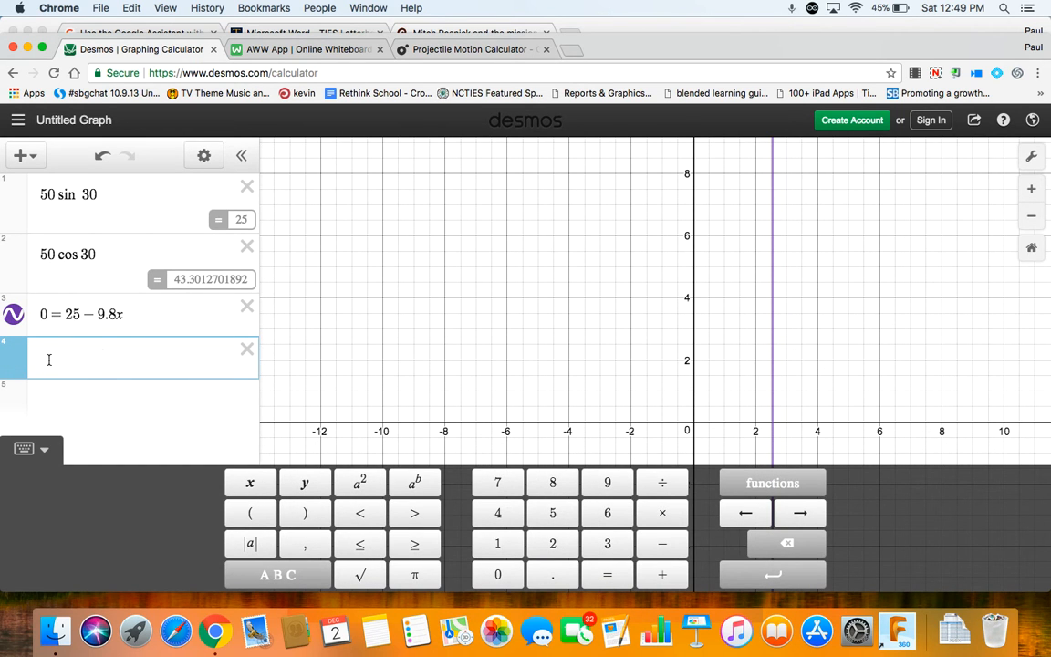
# - Enter z = 2 · 2.551 to get a total flight time of 5.102
pyautogui.write('z')
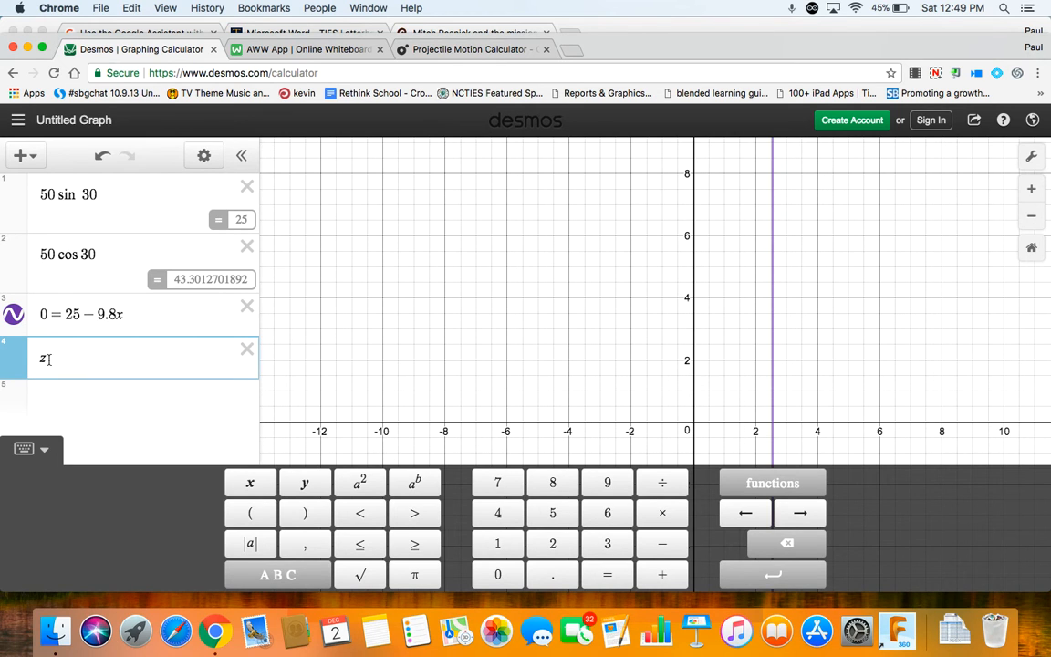
pyautogui.write('=2')
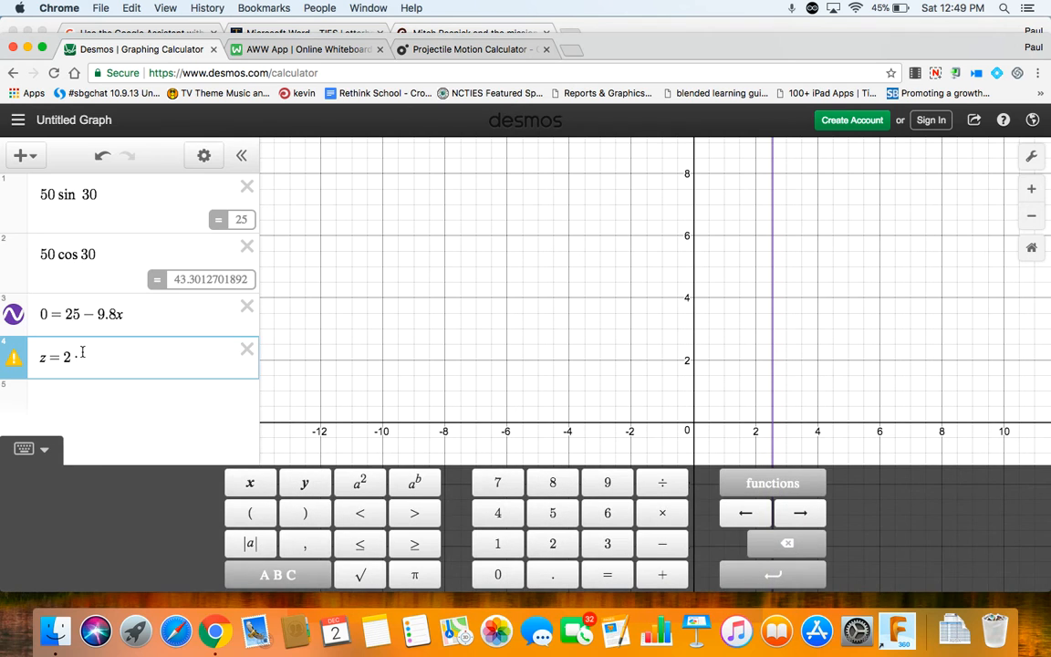
pyautogui.write('2.551')
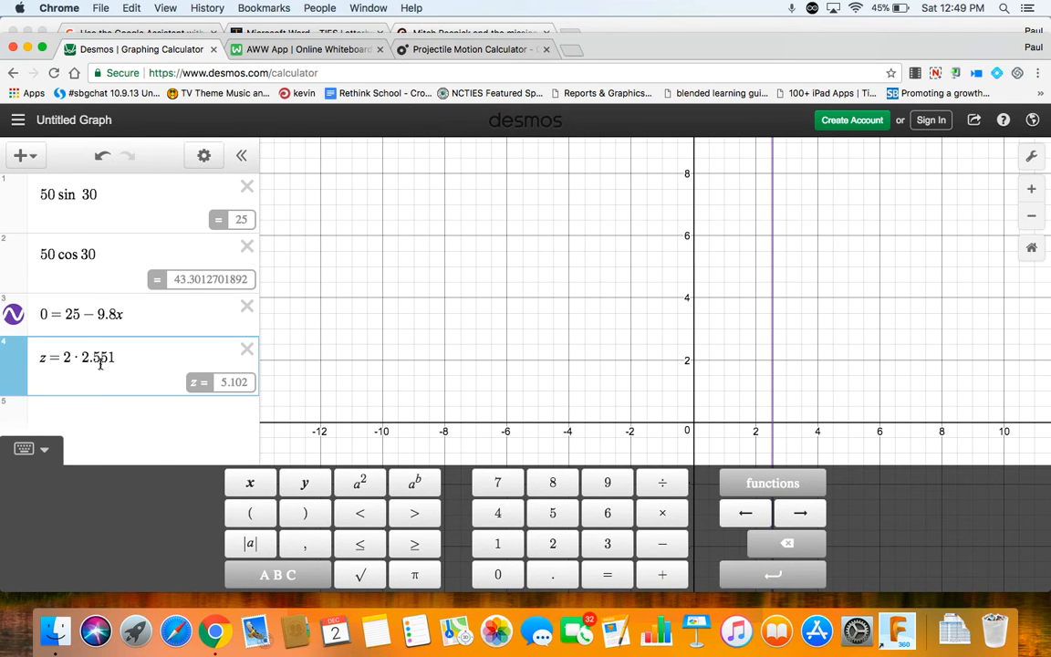
pyautogui.moveTo(139, 377)
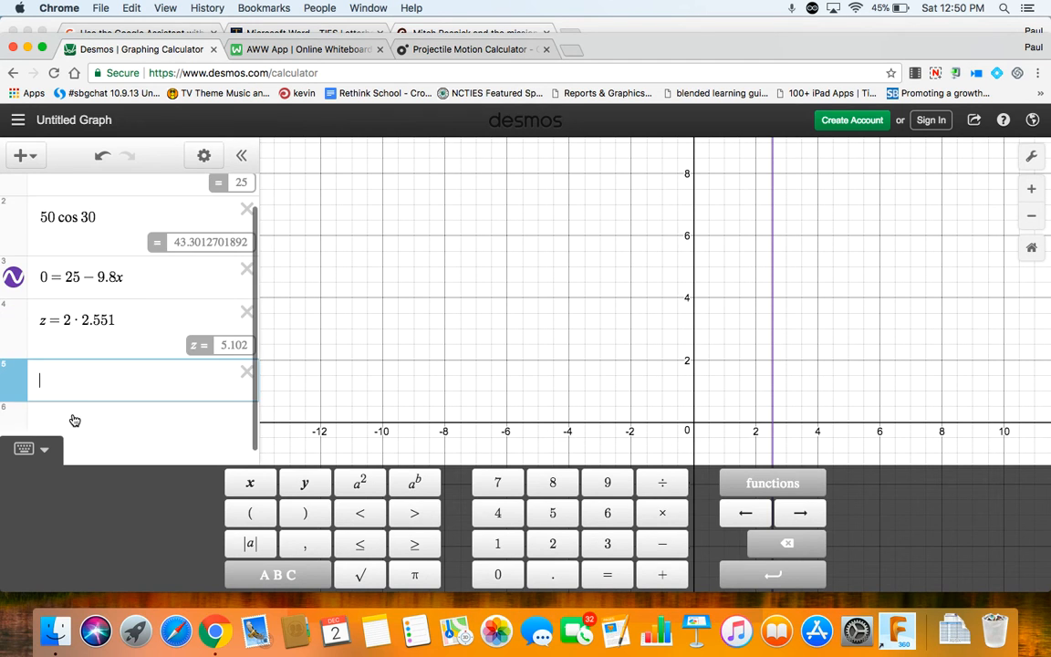
# - Enter the range d = 43.3012701892z (220.923) after checking the castle sketch
pyautogui.write('d=')
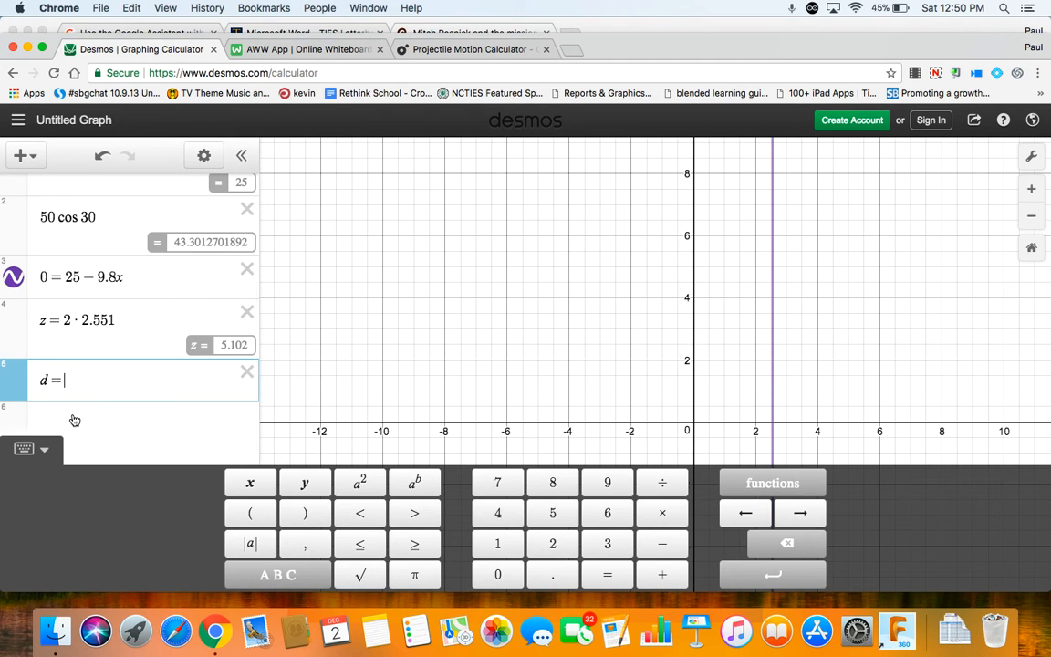
pyautogui.write('vt')
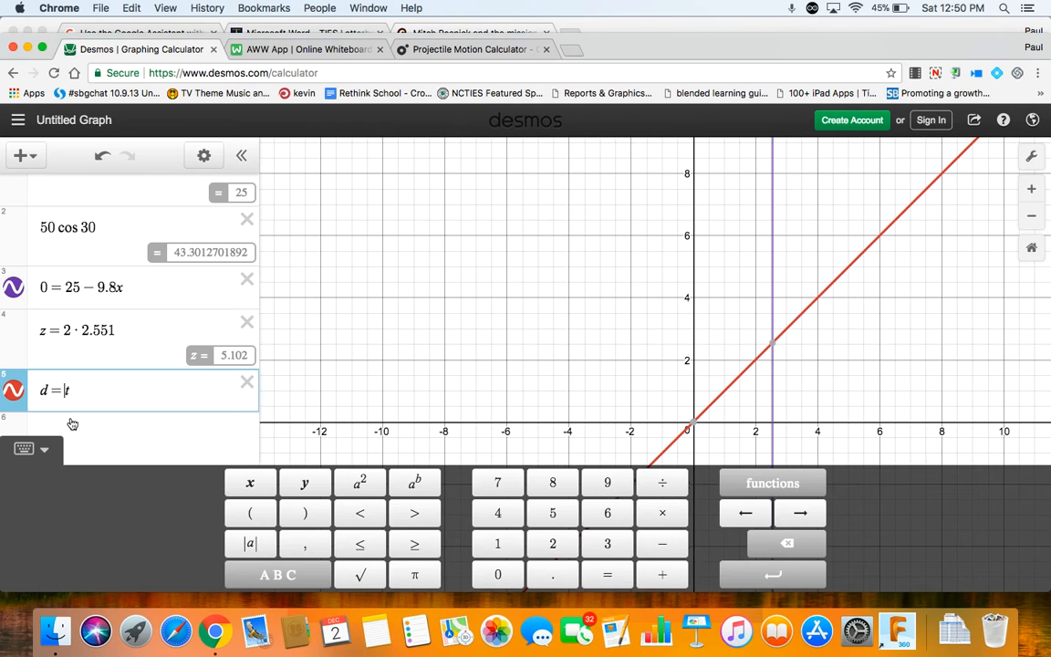
pyautogui.write('43.3012701892t')
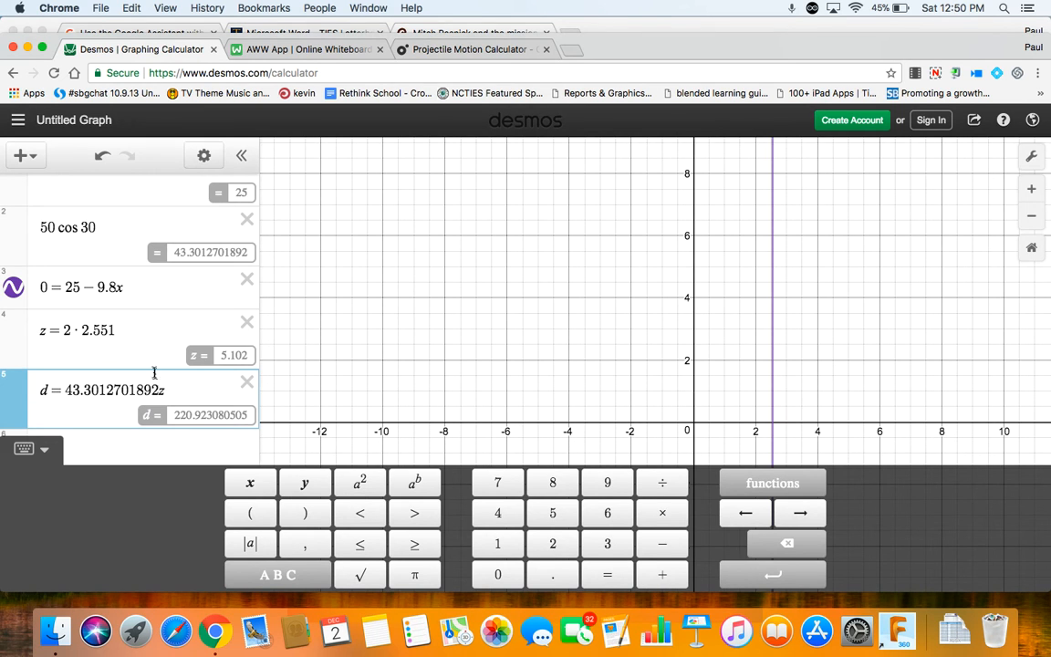
pyautogui.moveTo(200, 397)
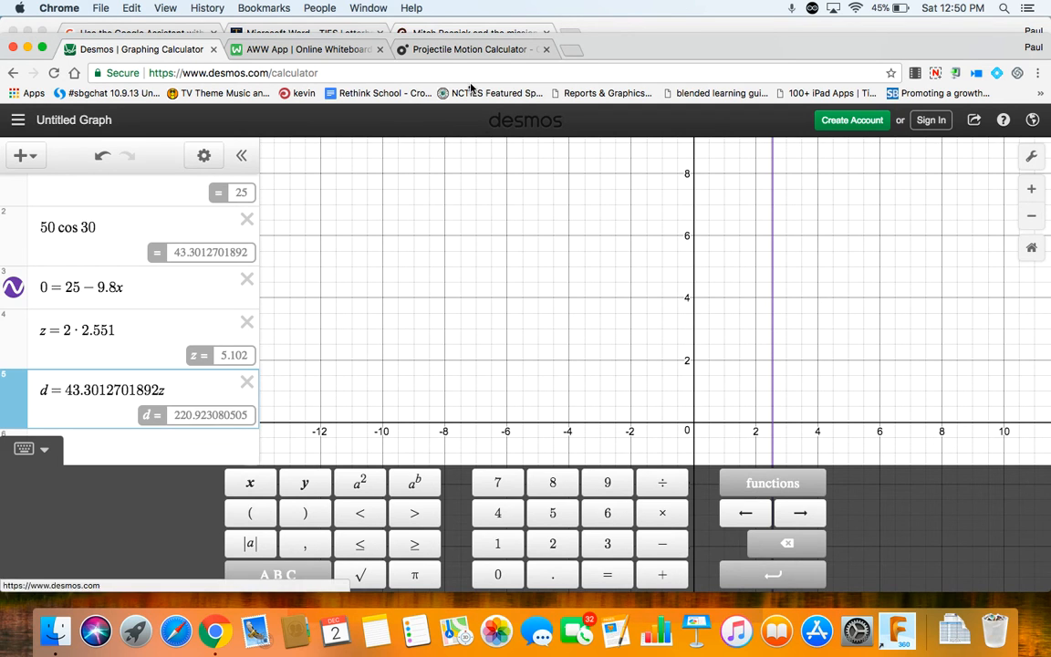
pyautogui.click(310, 50)
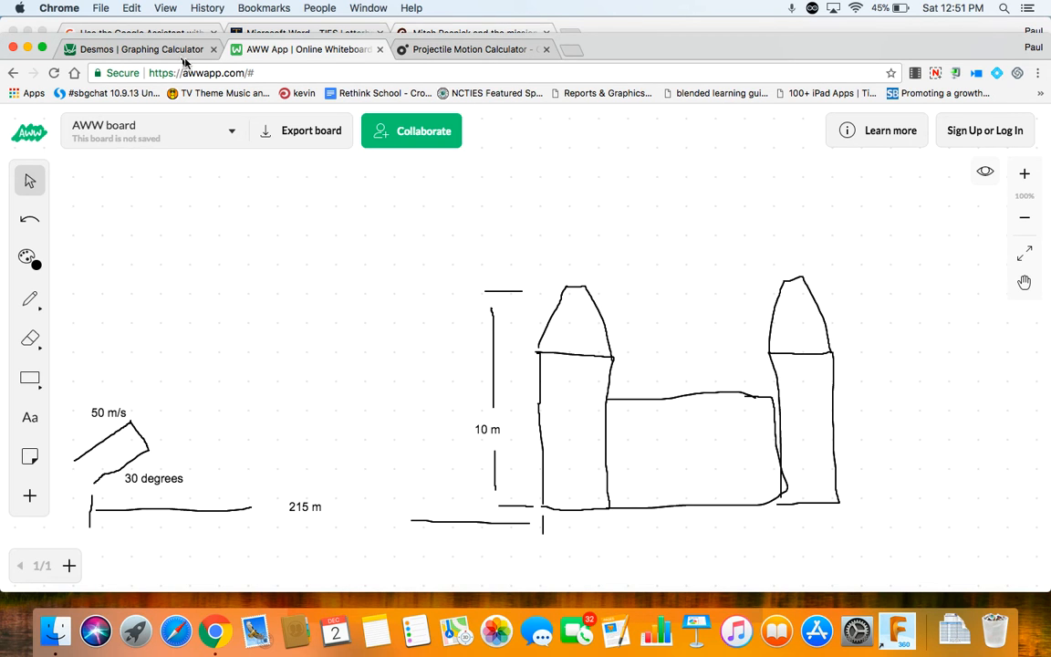
pyautogui.click(137, 49)
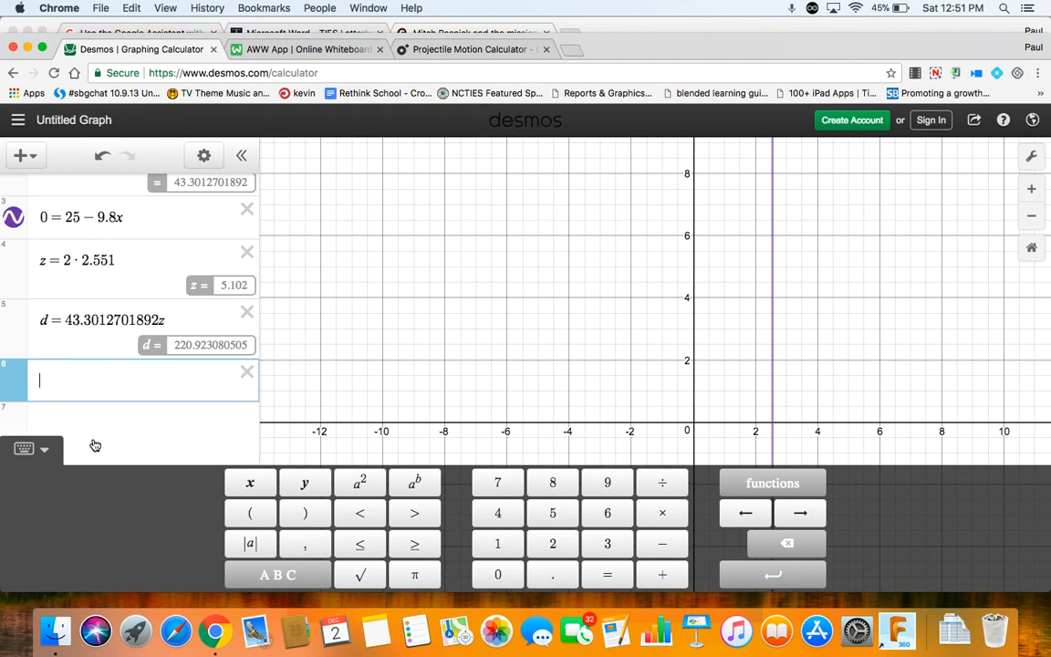
# - Graph h = 25x − 4.9x² and mark its peak at (2.551, 31.888)
pyautogui.write('d =')
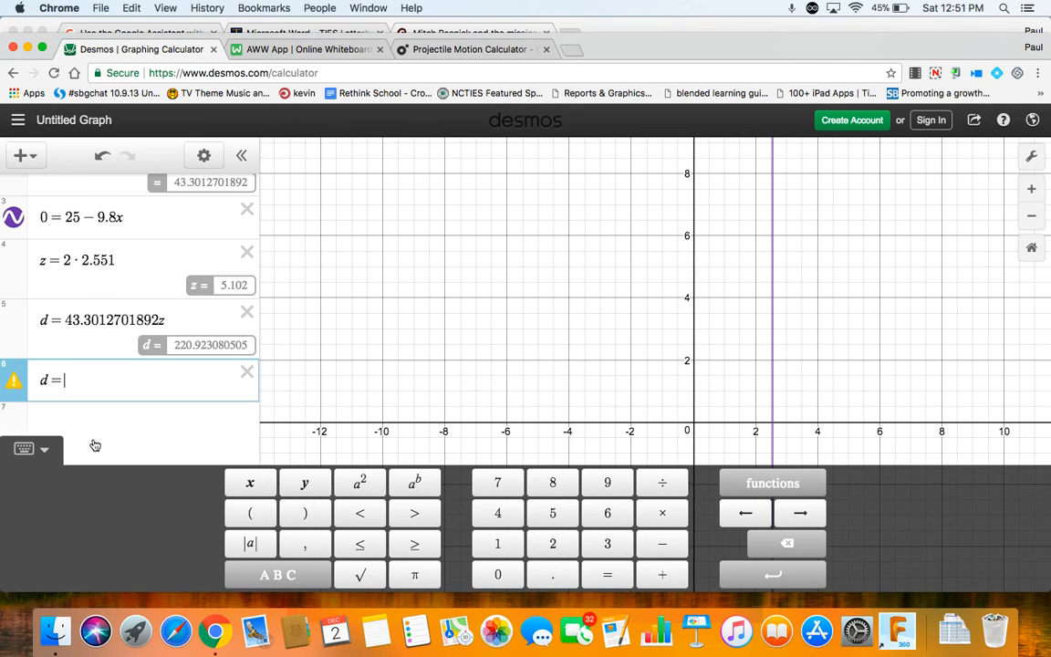
pyautogui.write('vt − 4')
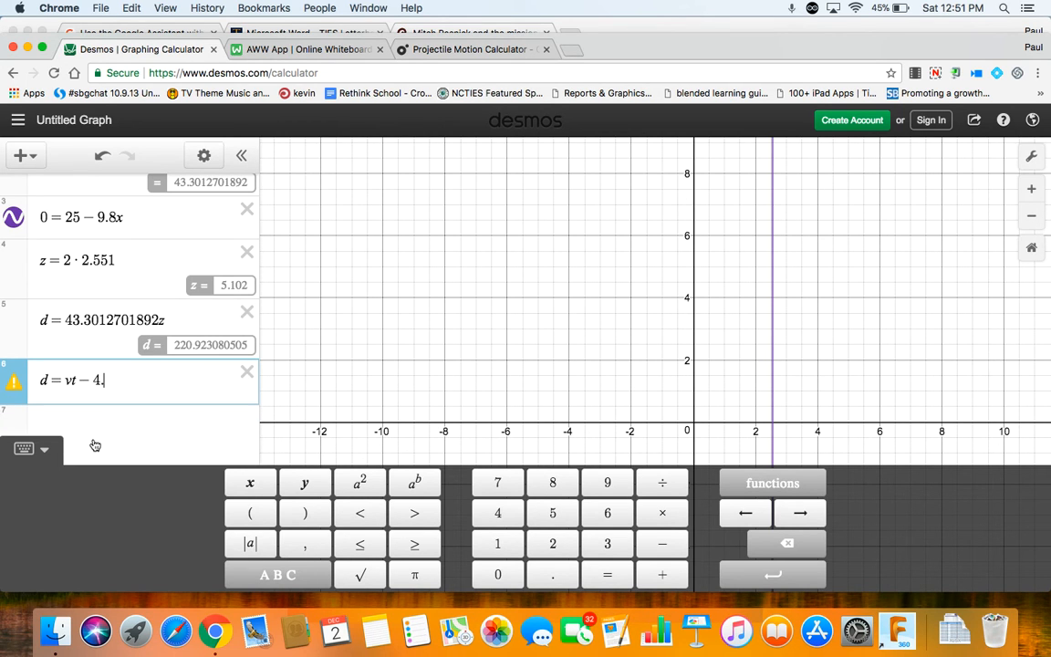
pyautogui.write('9')
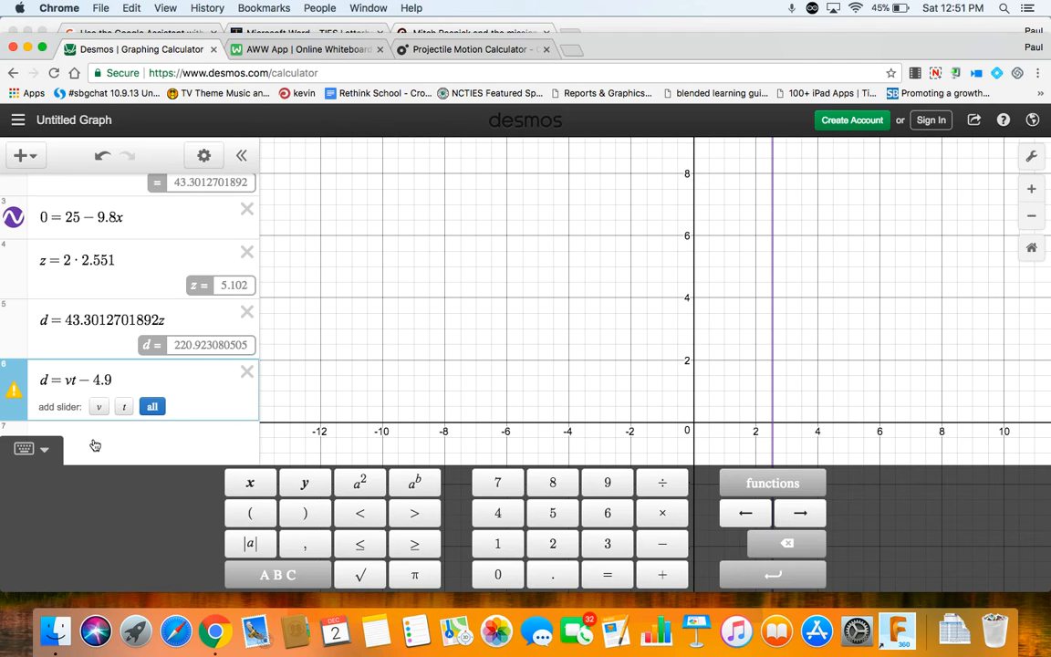
pyautogui.write('t')
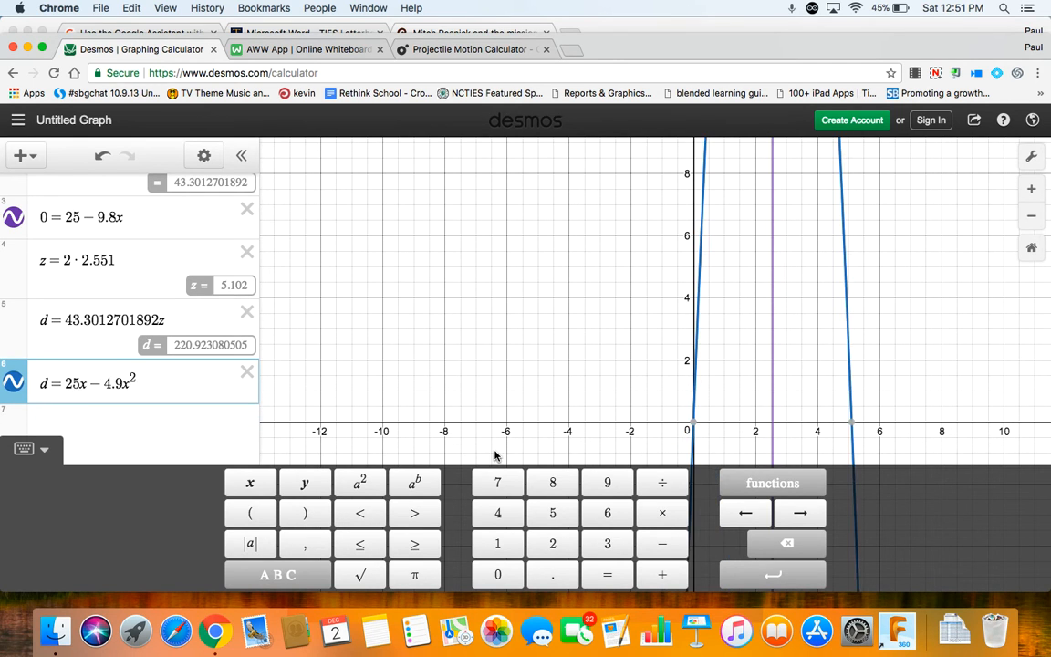
pyautogui.moveTo(694, 422)
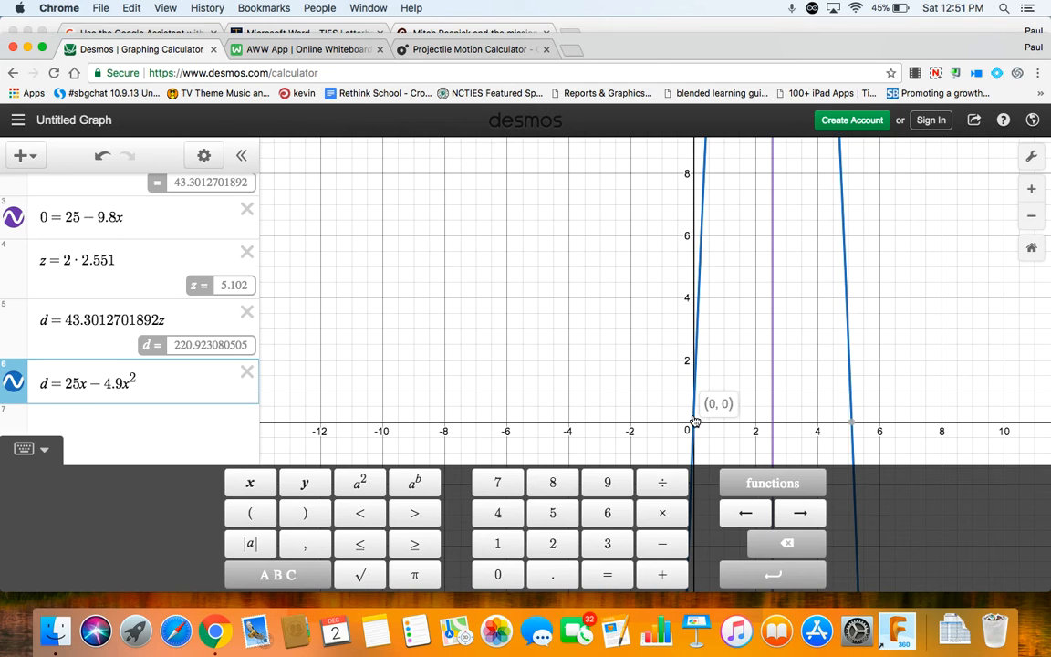
pyautogui.moveTo(318, 333)
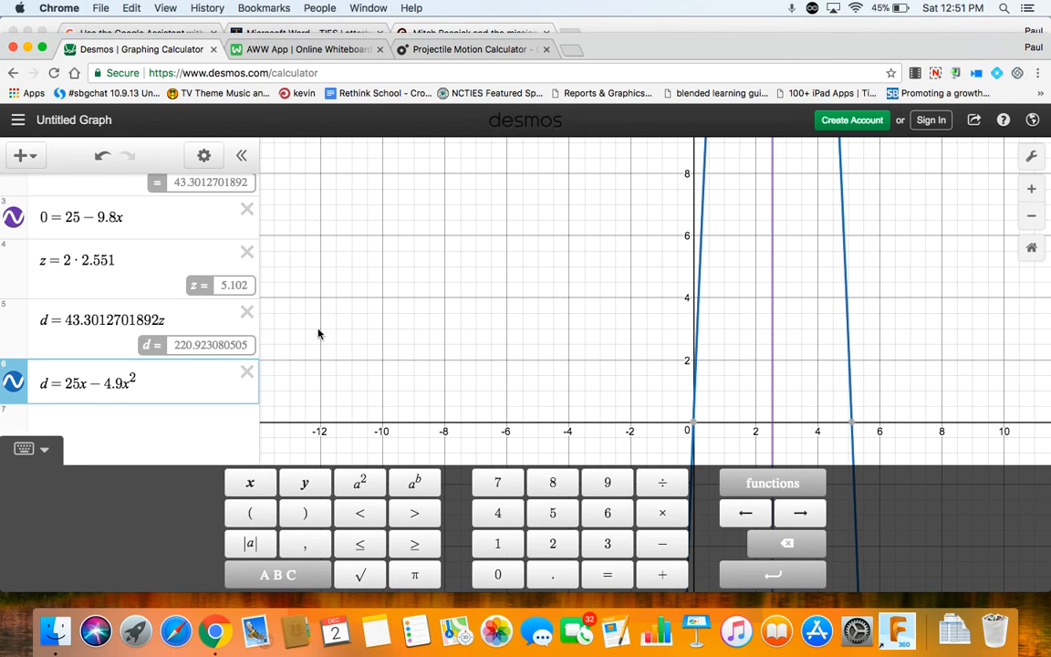
pyautogui.click(48, 381)
pyautogui.write('h')
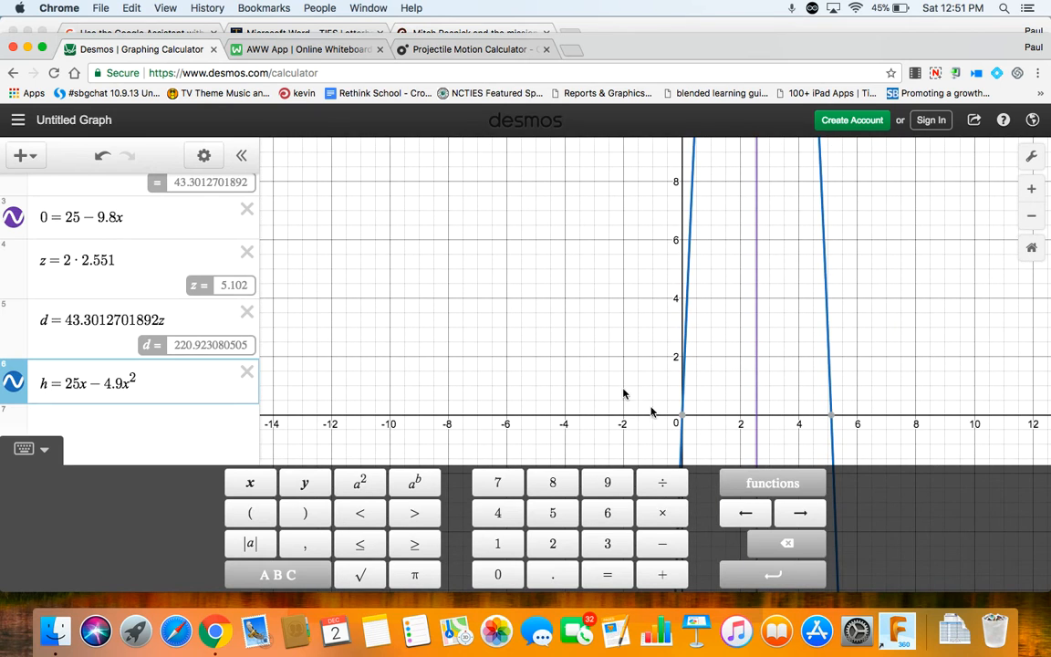
pyautogui.moveTo(80, 459)
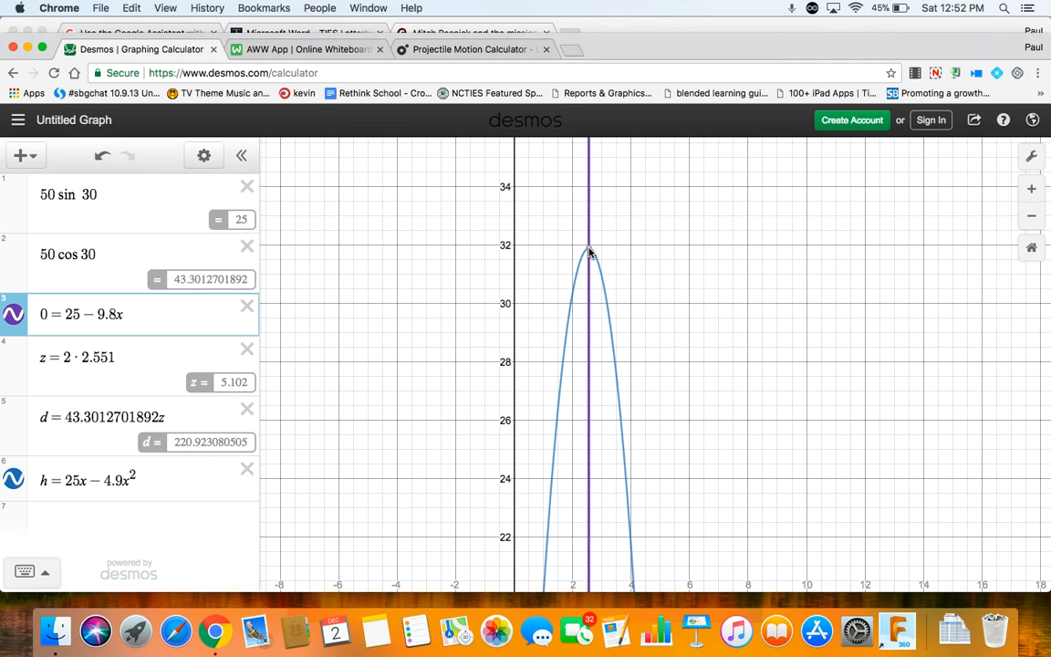
pyautogui.moveTo(587, 254)
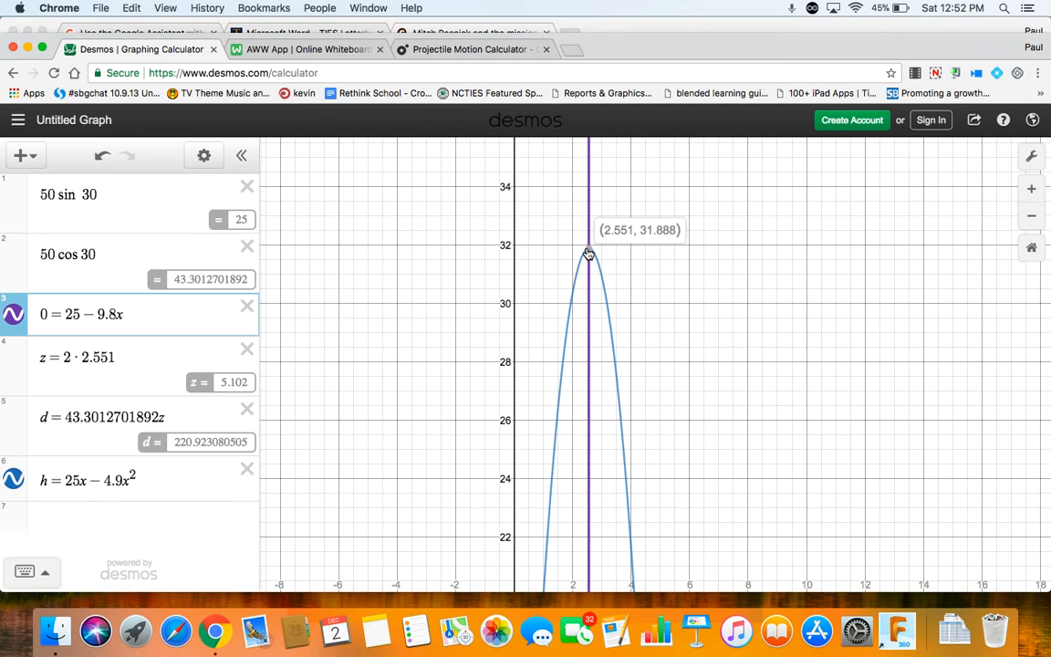
pyautogui.moveTo(650, 244)
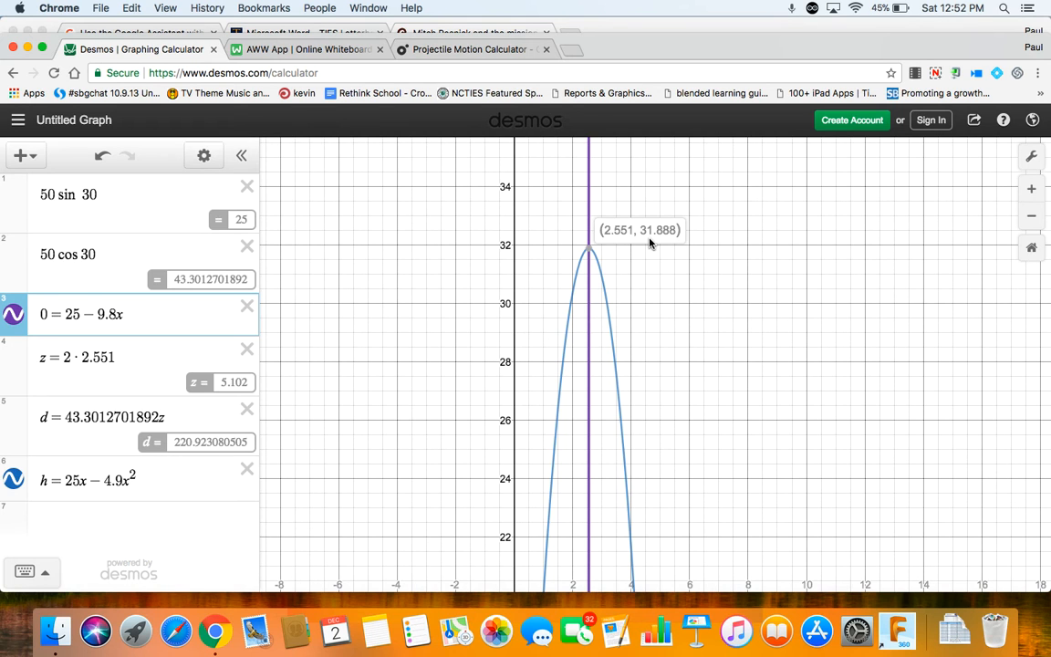
pyautogui.moveTo(656, 354)
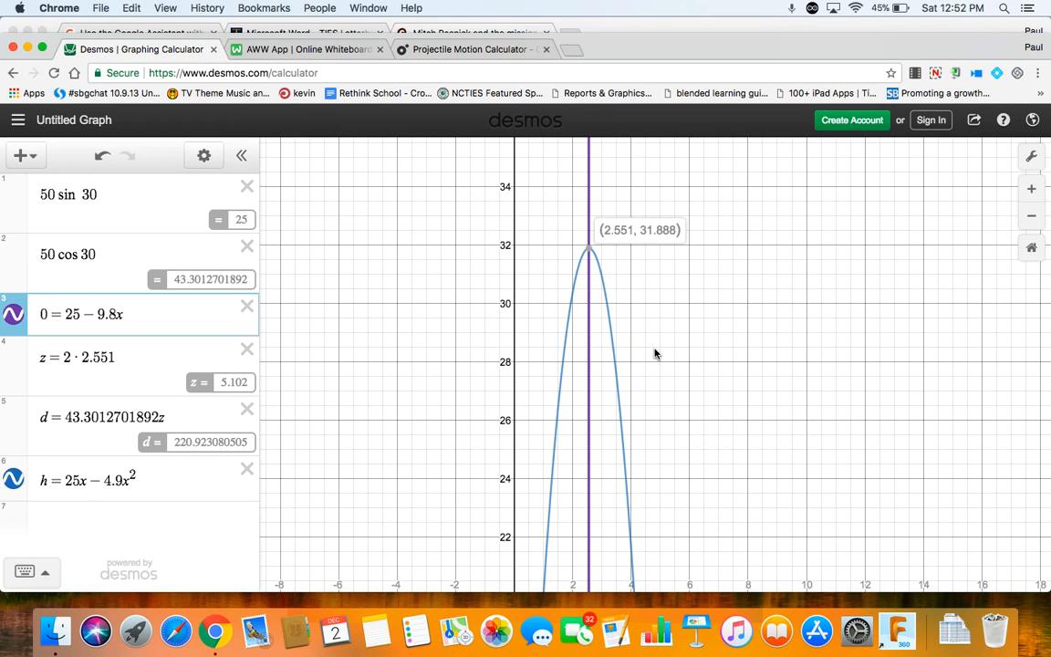
pyautogui.moveTo(682, 385)
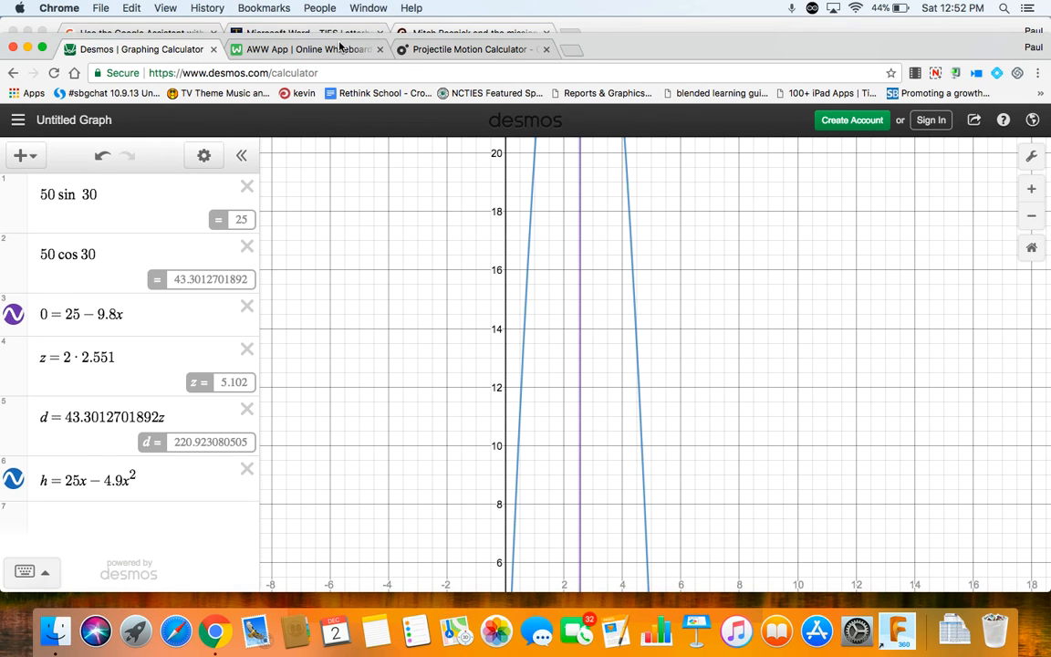
# - View the castle sketch labelled 50 m/s, 30 degrees, 215 m and 10 m
pyautogui.click(311, 50)
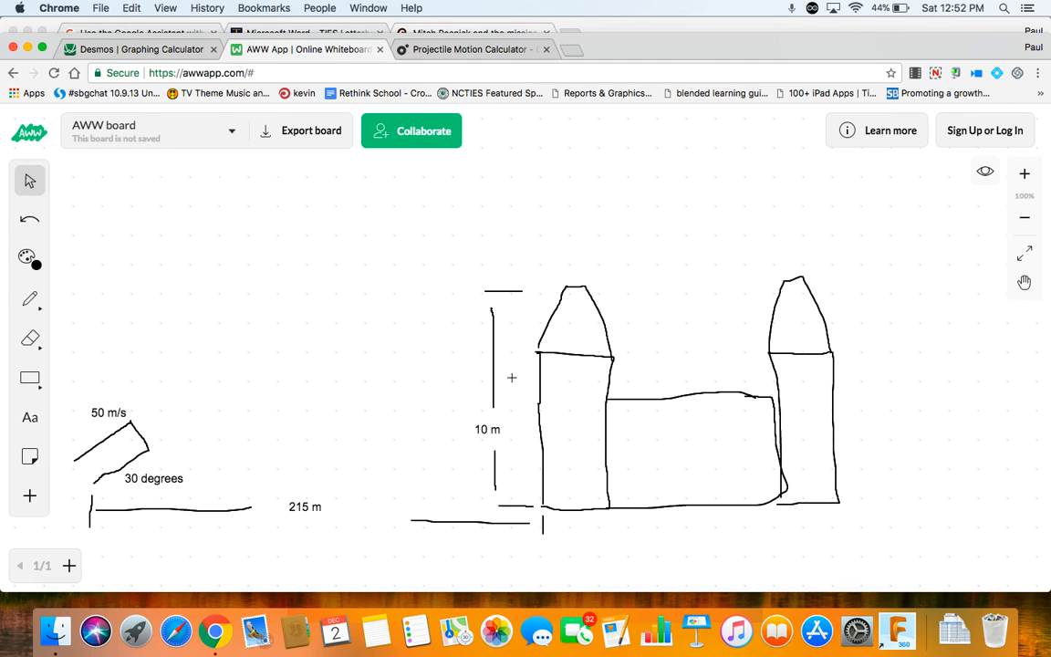
pyautogui.moveTo(529, 406)
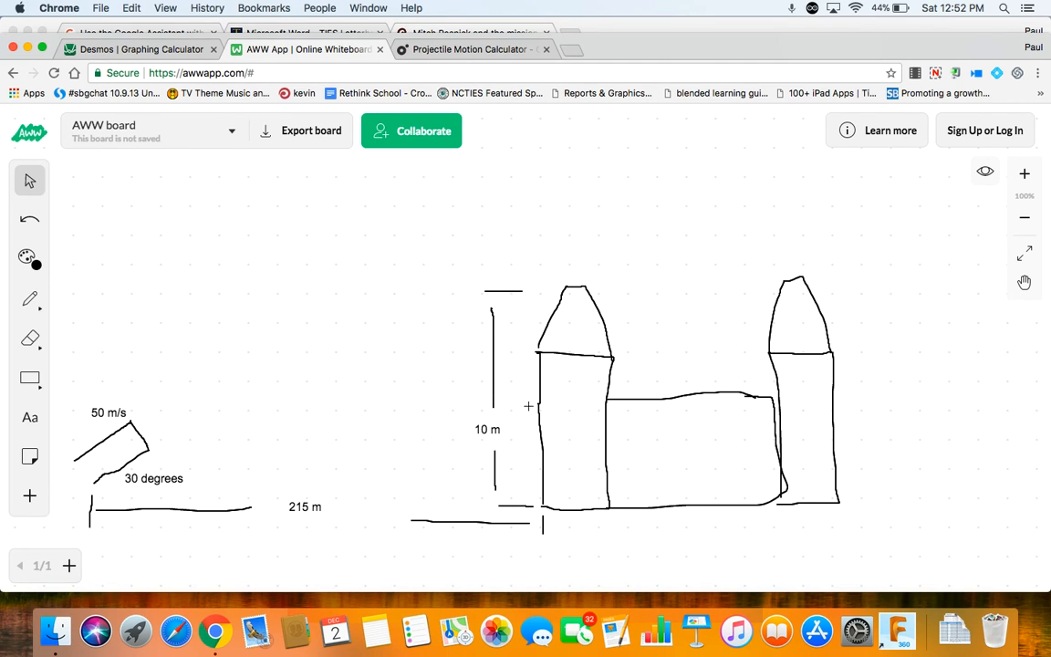
pyautogui.moveTo(532, 404)
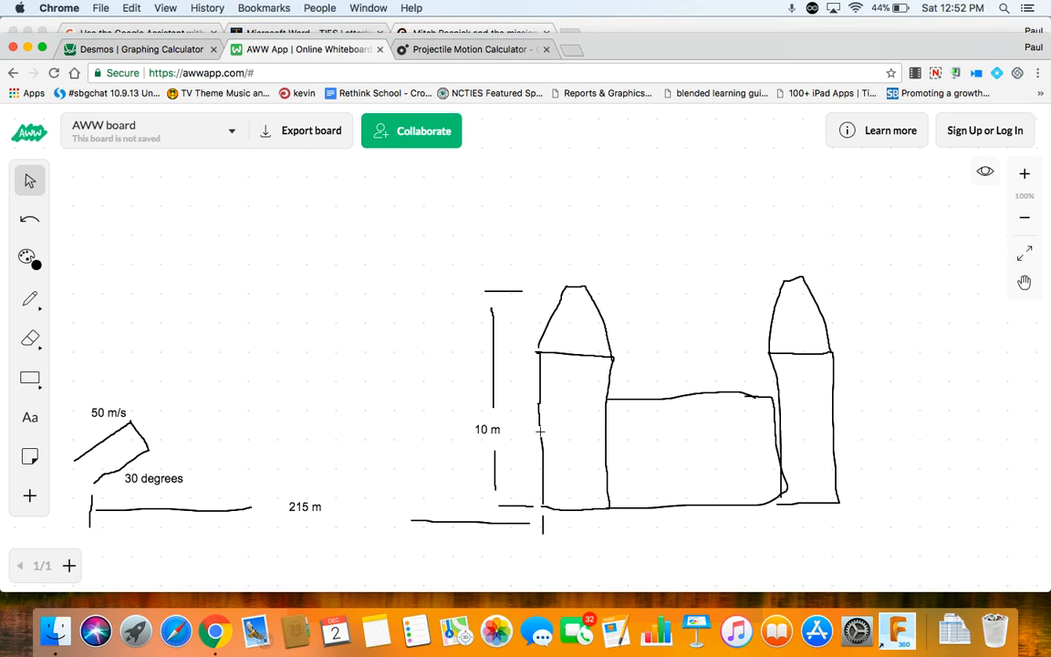
pyautogui.moveTo(351, 27)
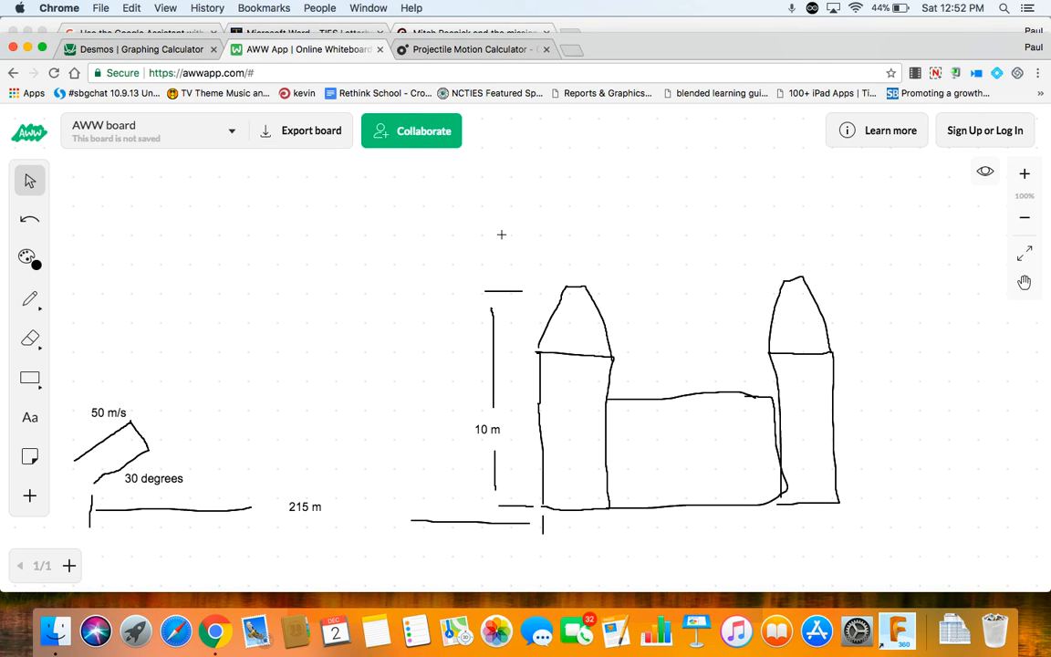
# - Enter 215 = 43.3012701892x in row 7 to find the wall-hit time
pyautogui.click(137, 53)
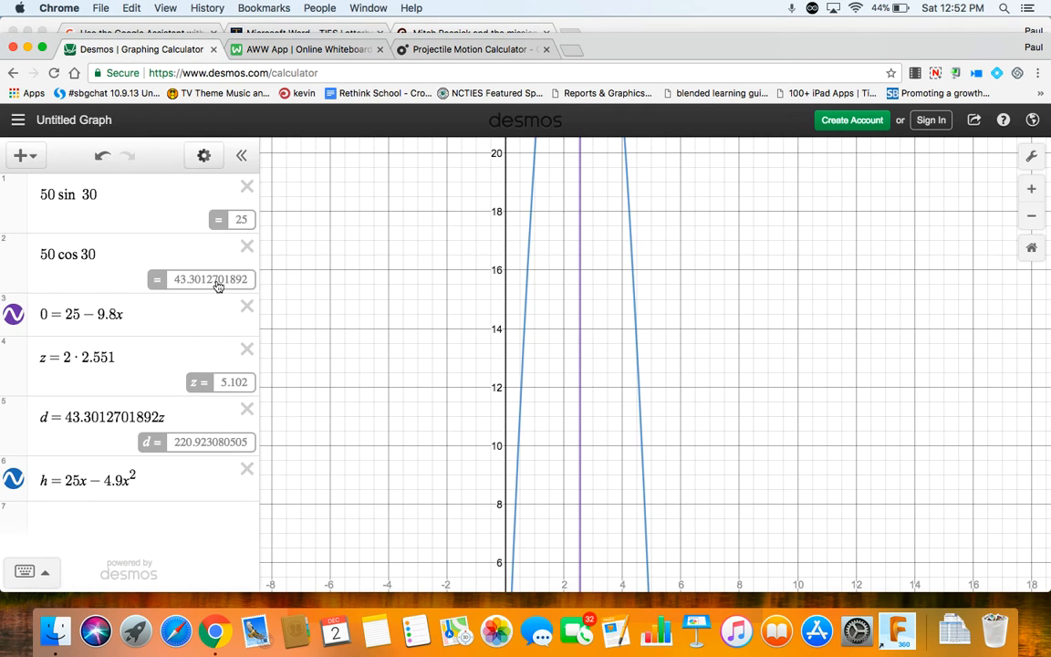
pyautogui.moveTo(59, 518)
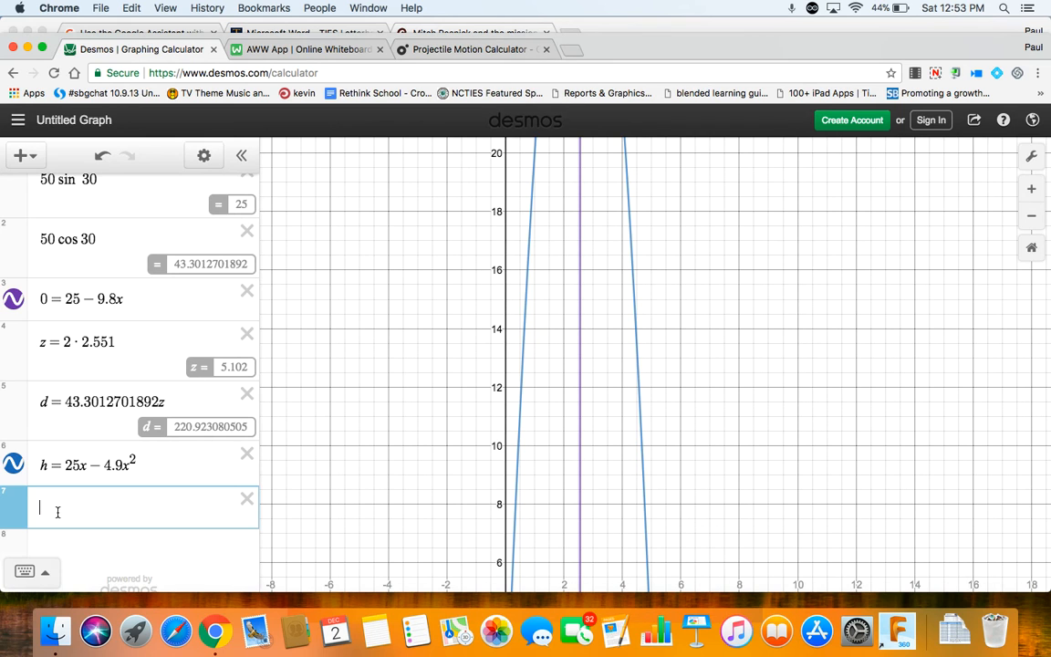
pyautogui.write('2')
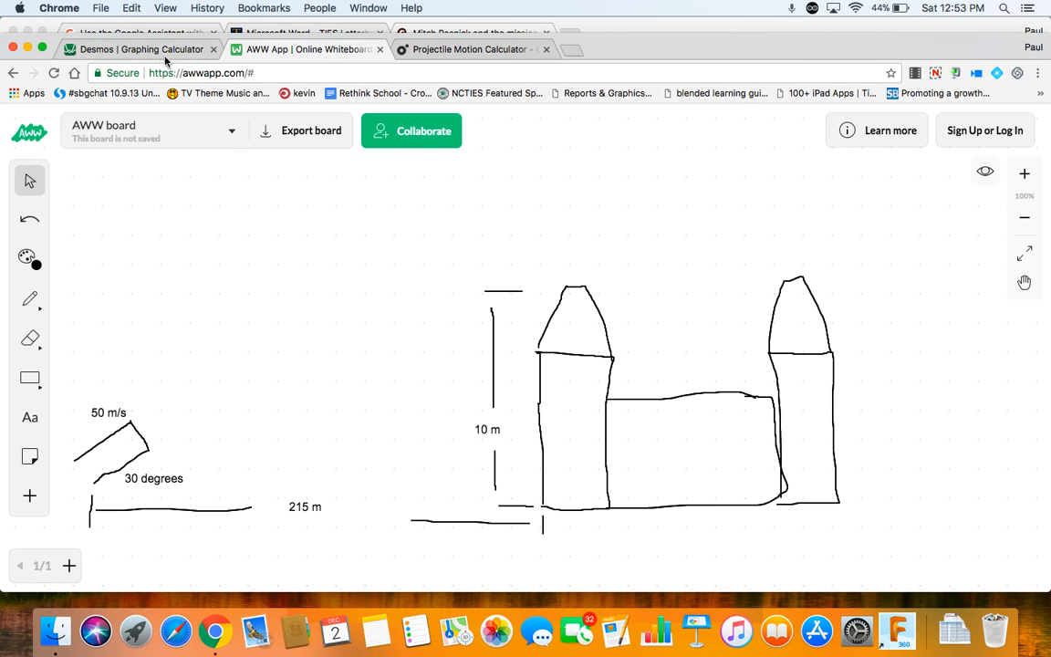
pyautogui.click(137, 53)
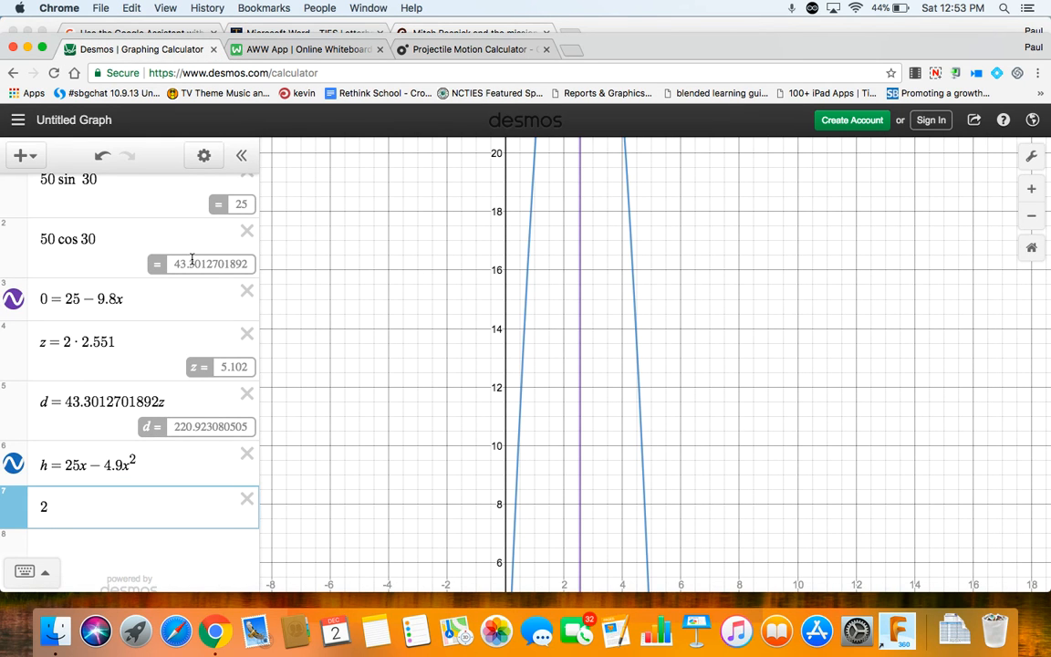
pyautogui.write('15 =')
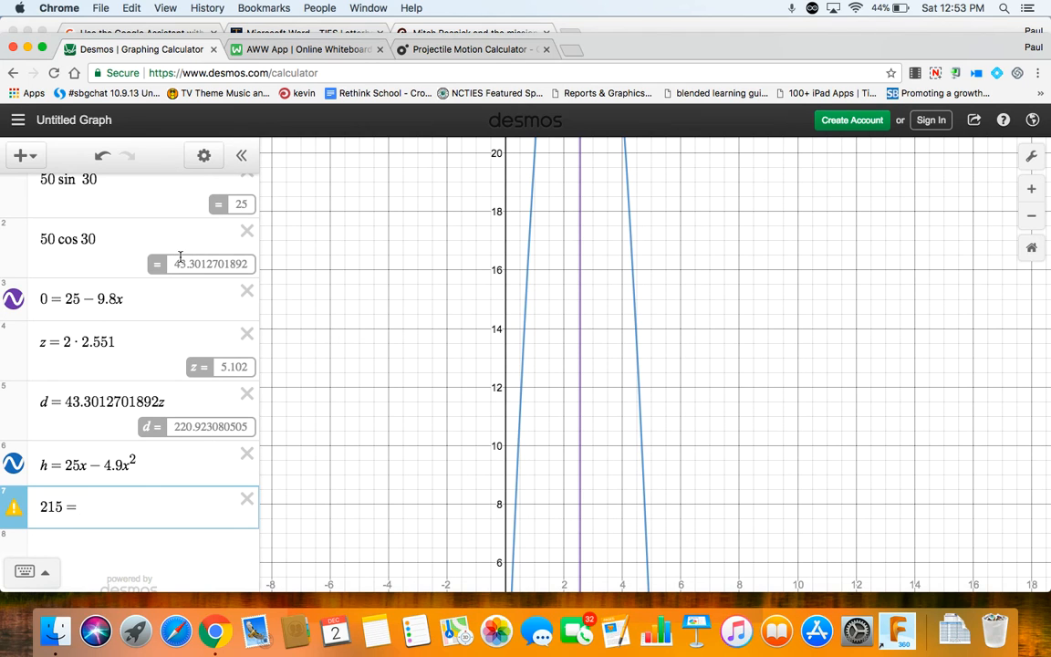
pyautogui.doubleClick(210, 264)
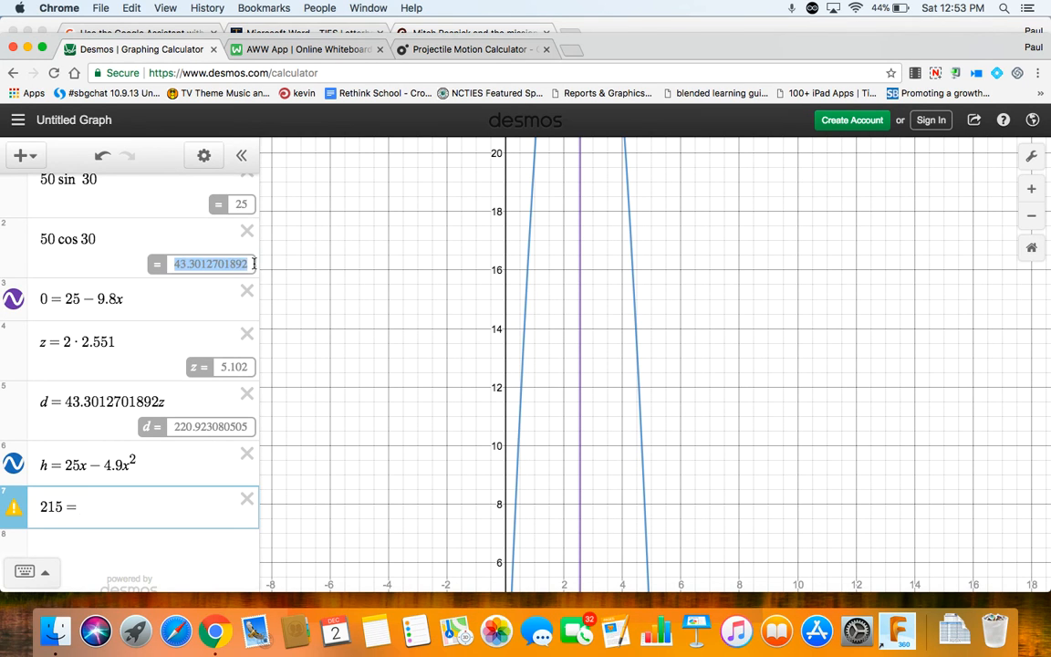
pyautogui.click(81, 507)
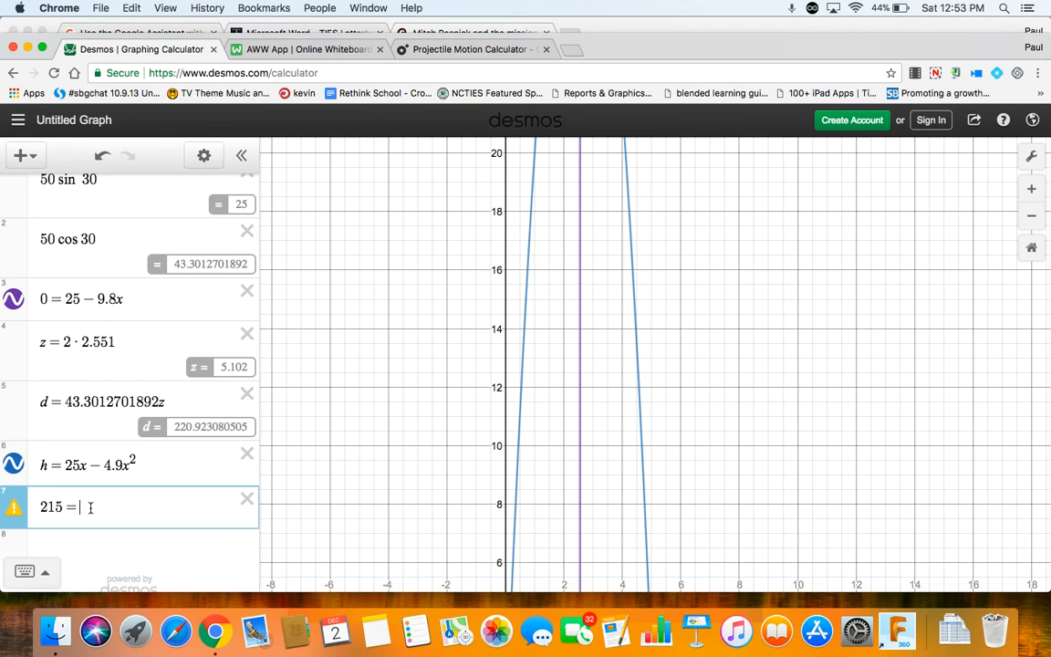
pyautogui.write('43.3012701892')
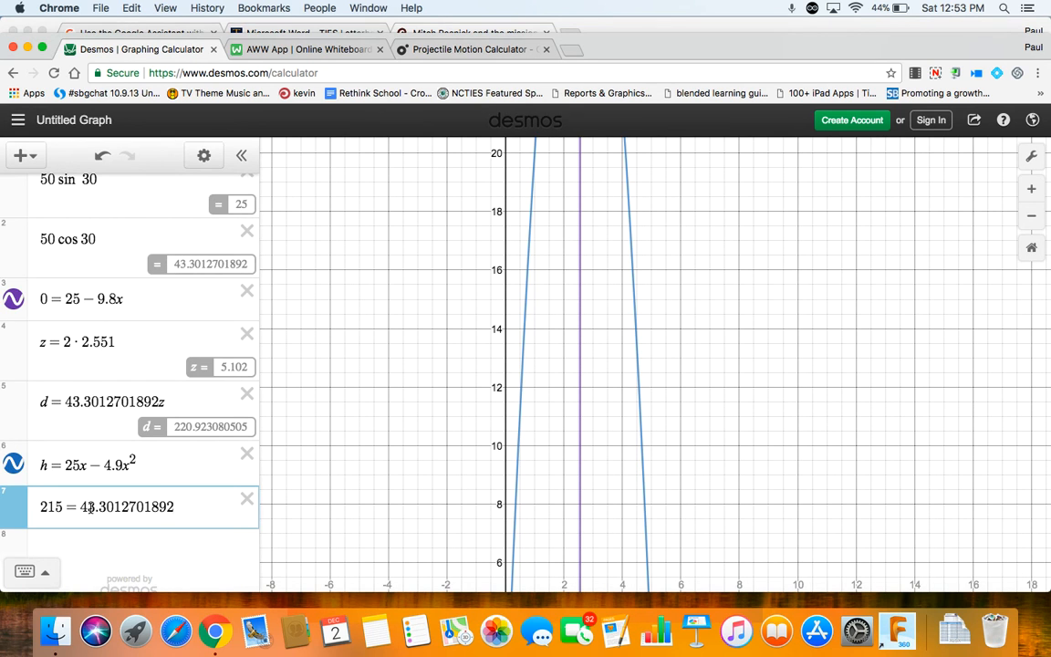
pyautogui.write('x')
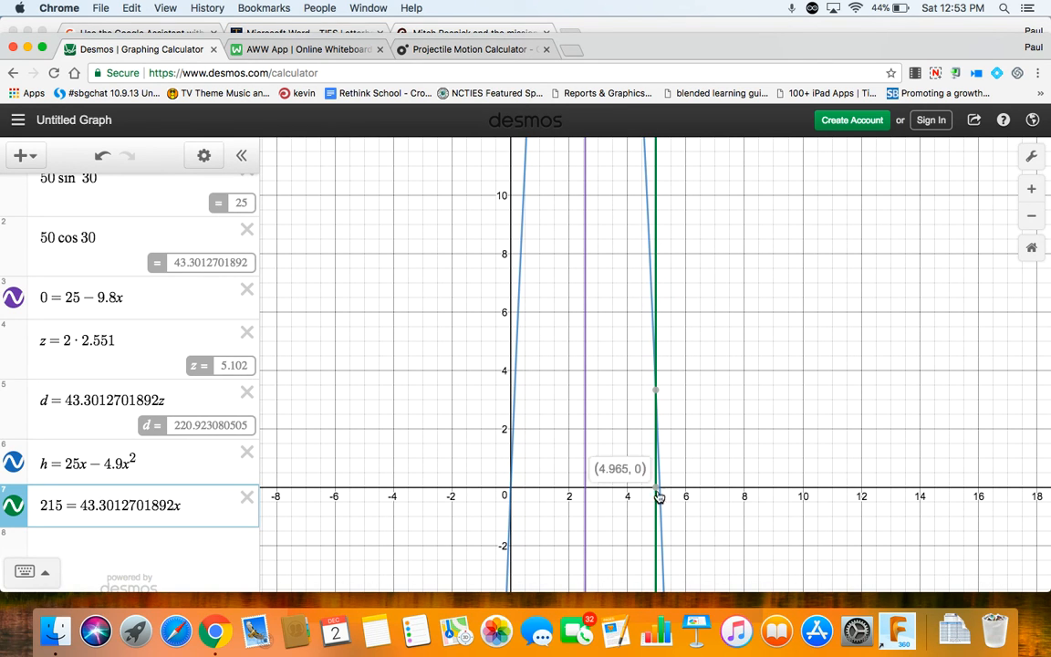
pyautogui.moveTo(656, 493)
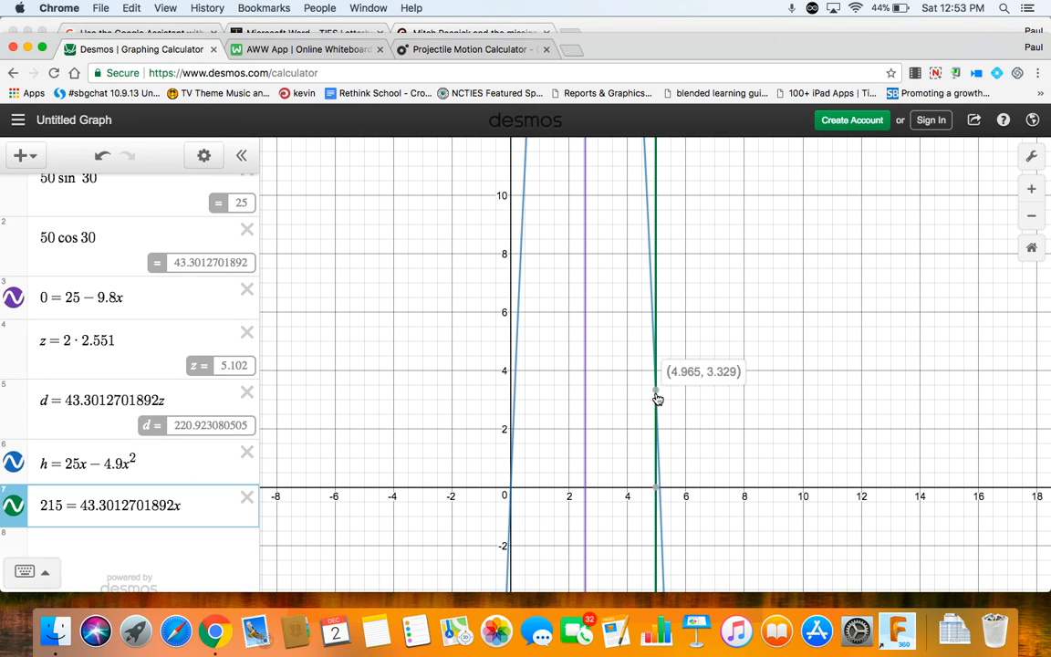
pyautogui.moveTo(520, 311)
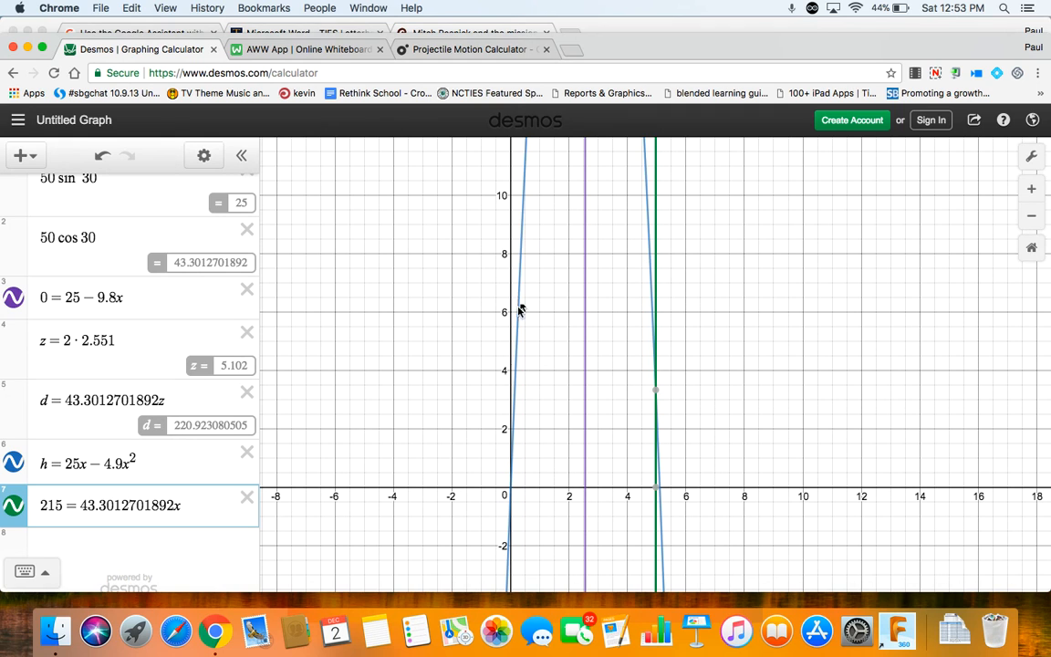
pyautogui.moveTo(658, 393)
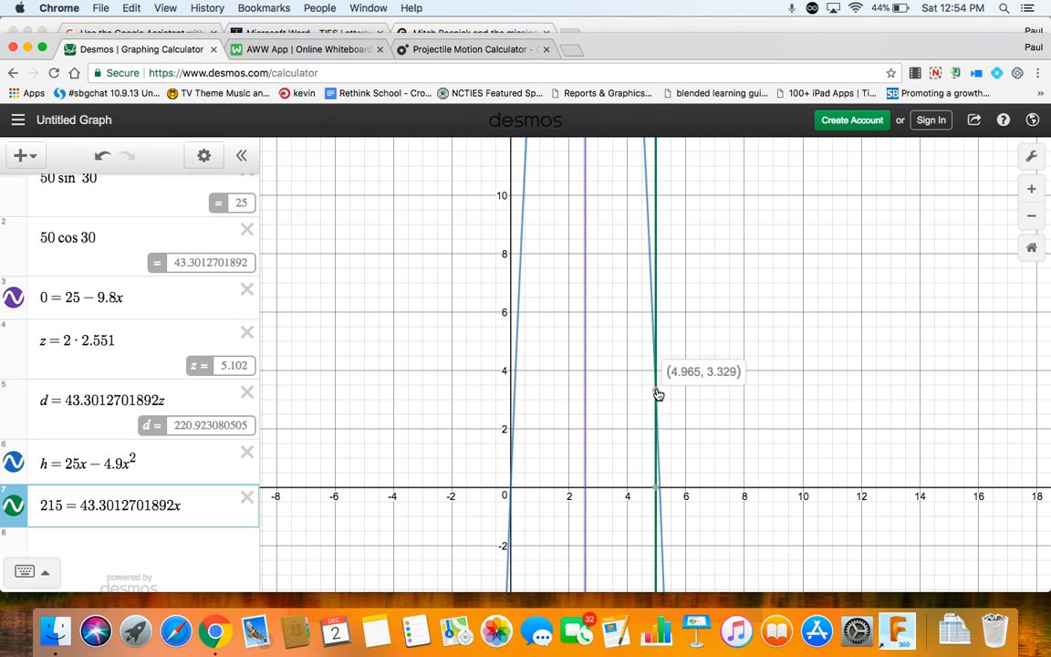
pyautogui.moveTo(532, 230)
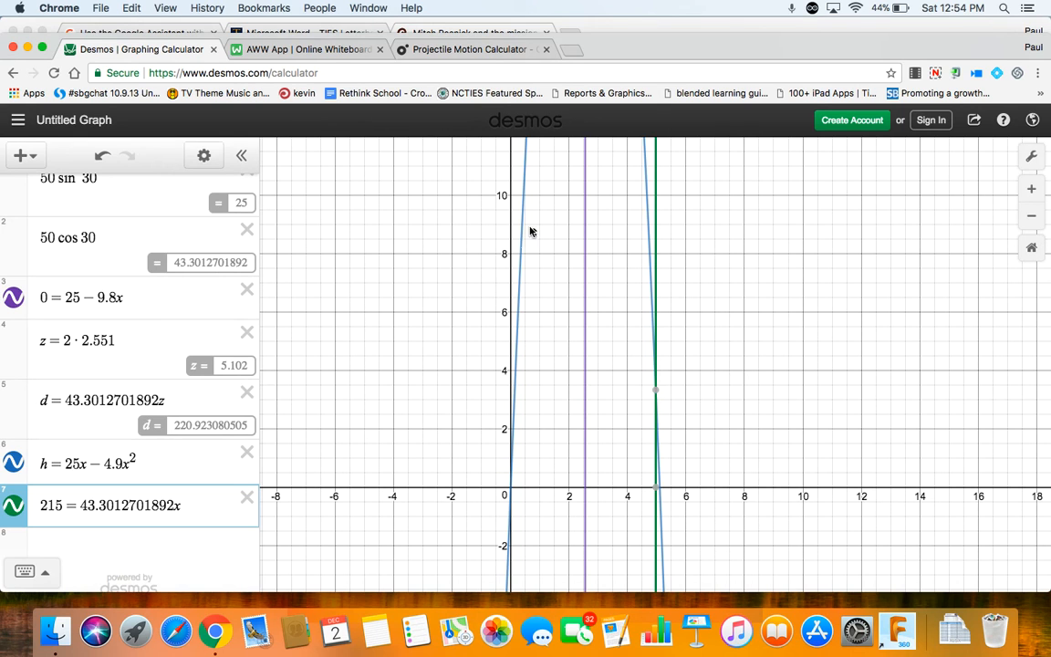
pyautogui.moveTo(606, 406)
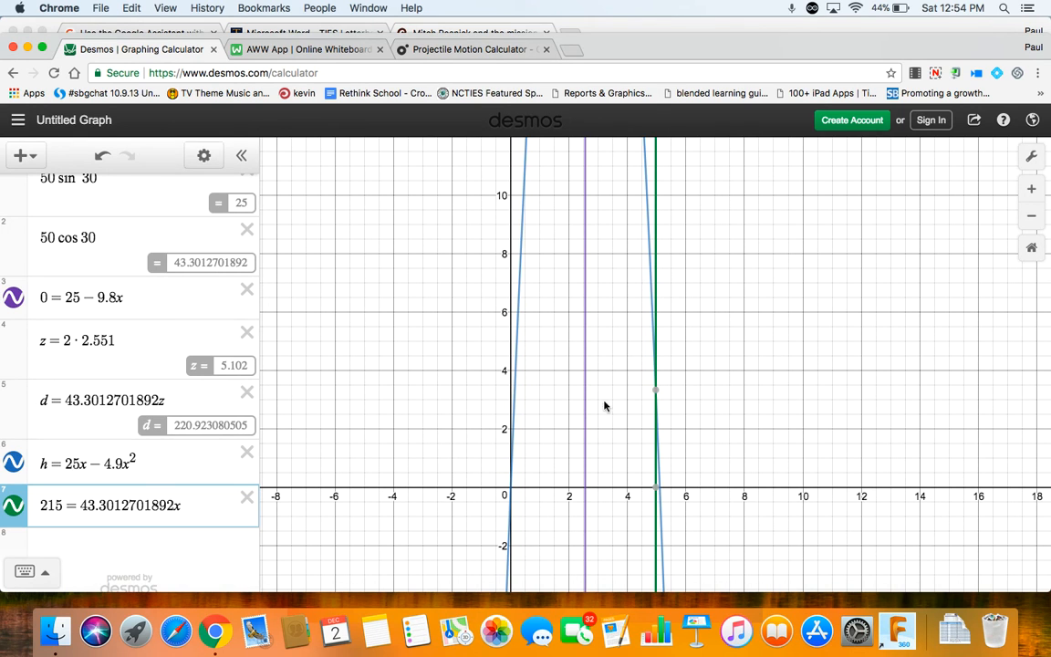
pyautogui.moveTo(658, 397)
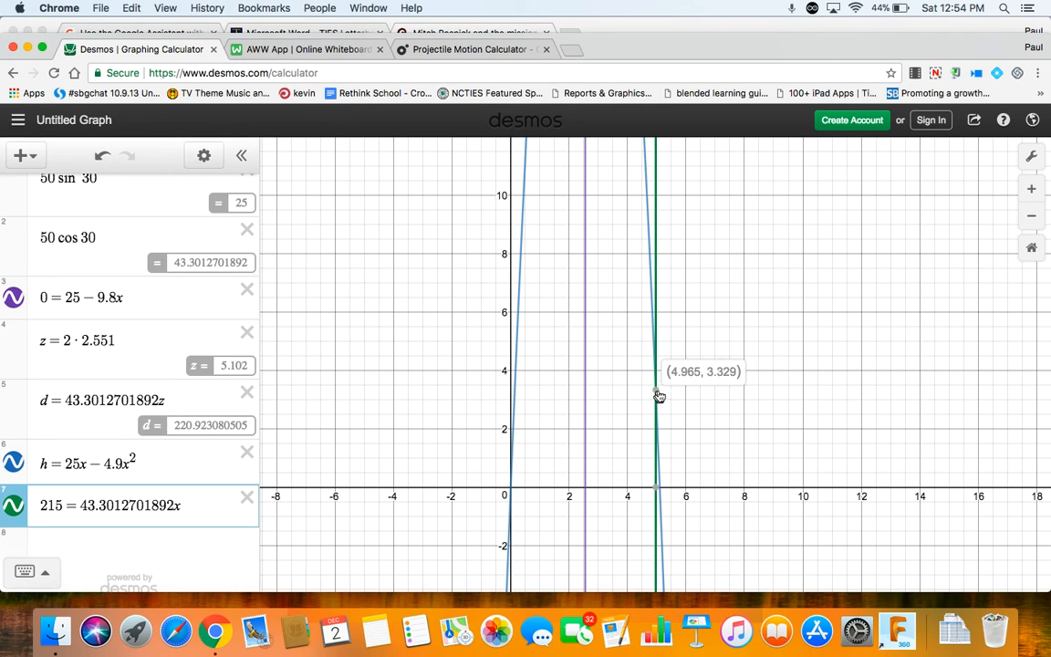
pyautogui.moveTo(659, 392)
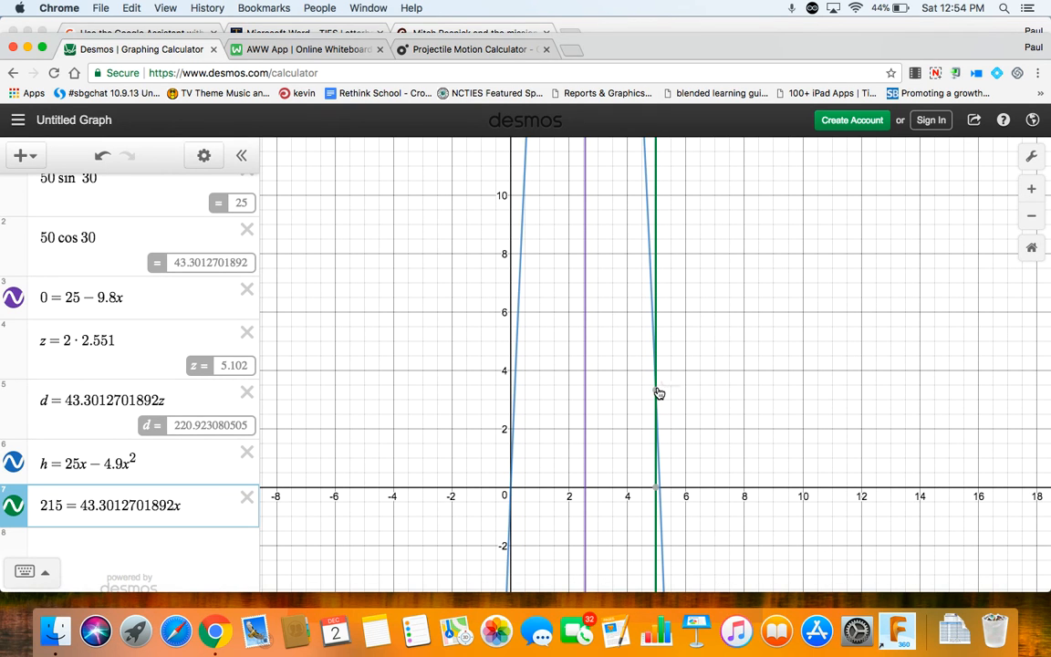
pyautogui.moveTo(655, 394)
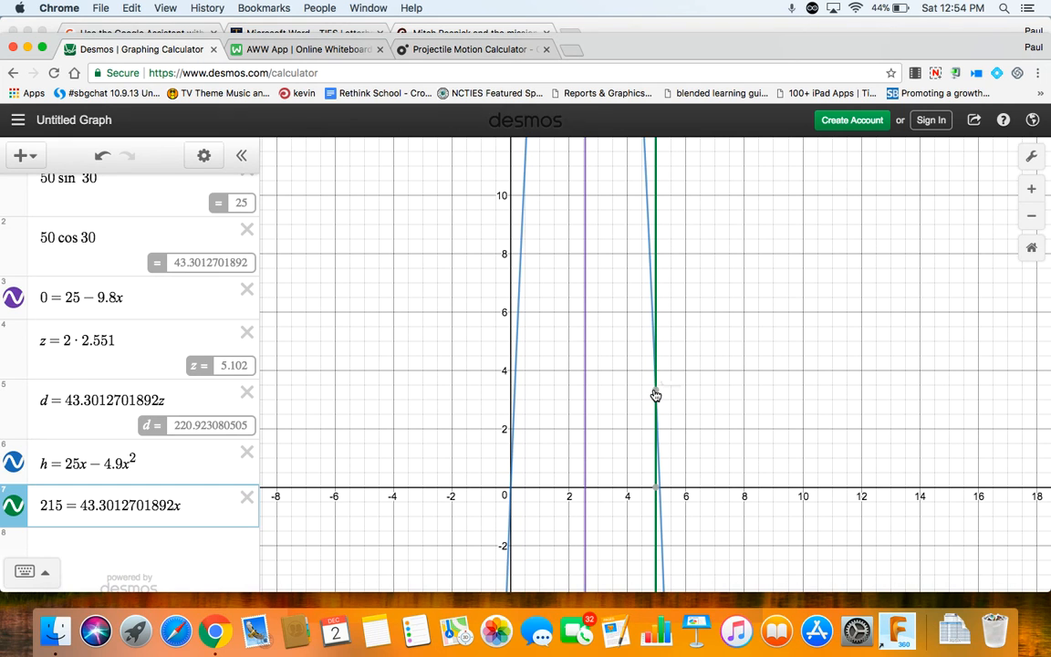
pyautogui.moveTo(655, 395)
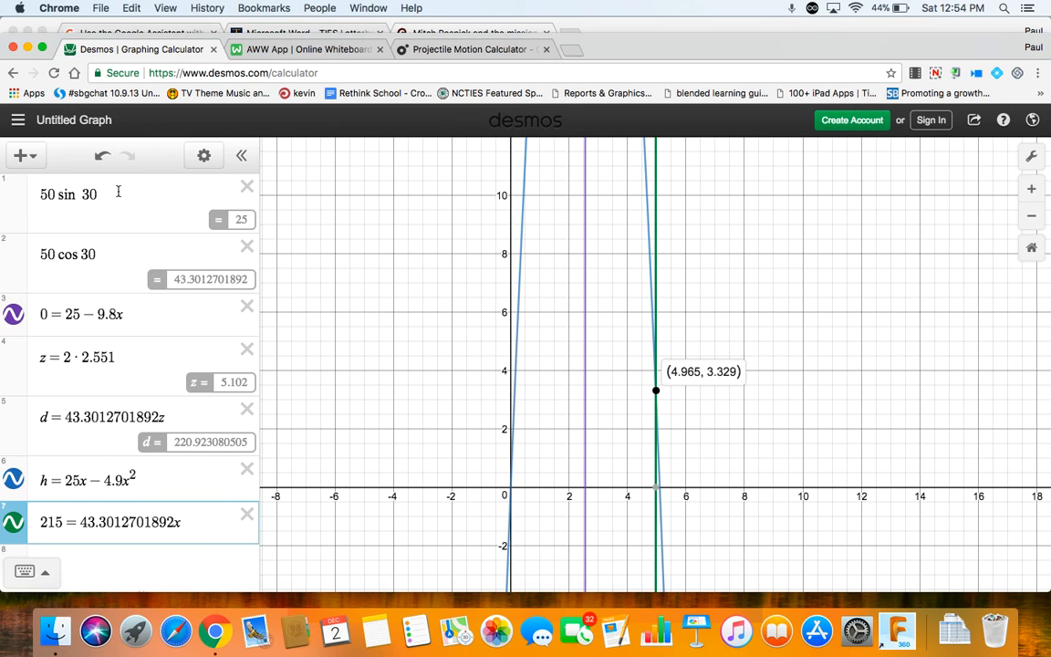
pyautogui.moveTo(152, 280)
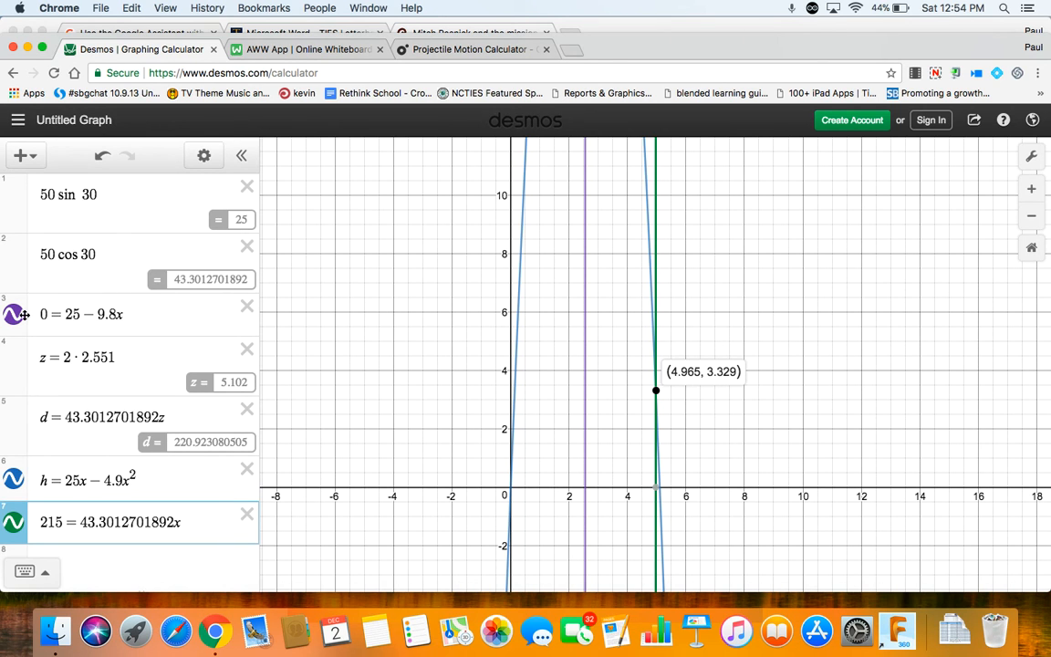
pyautogui.moveTo(109, 314)
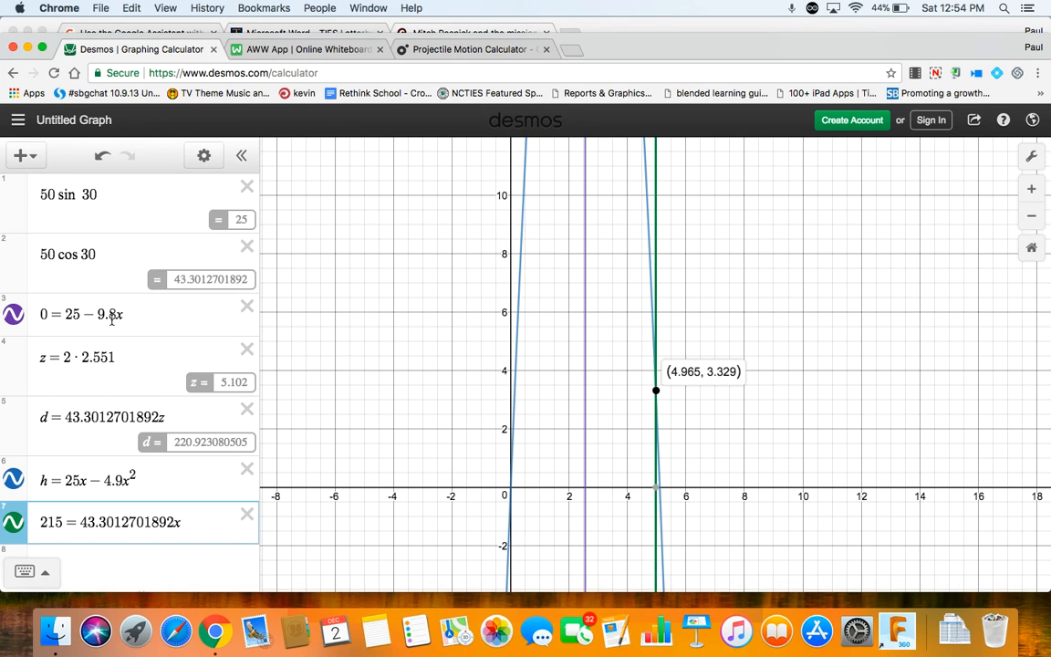
pyautogui.moveTo(560, 330)
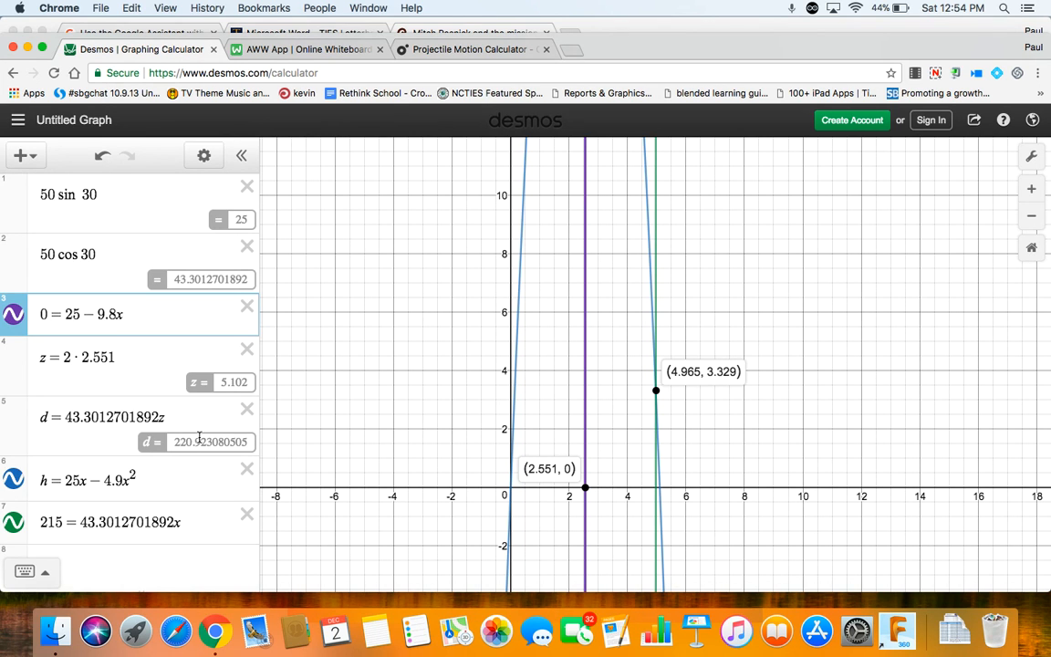
# - Switch to the castle sketch whiteboard showing the 10 m wall
pyautogui.click(306, 52)
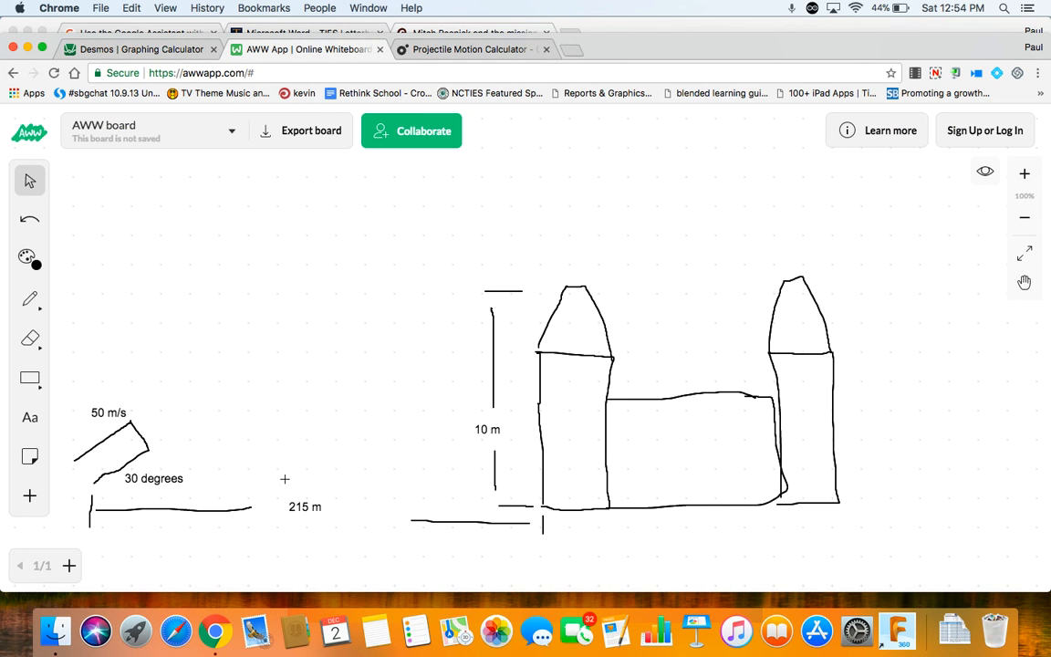
pyautogui.click(141, 52)
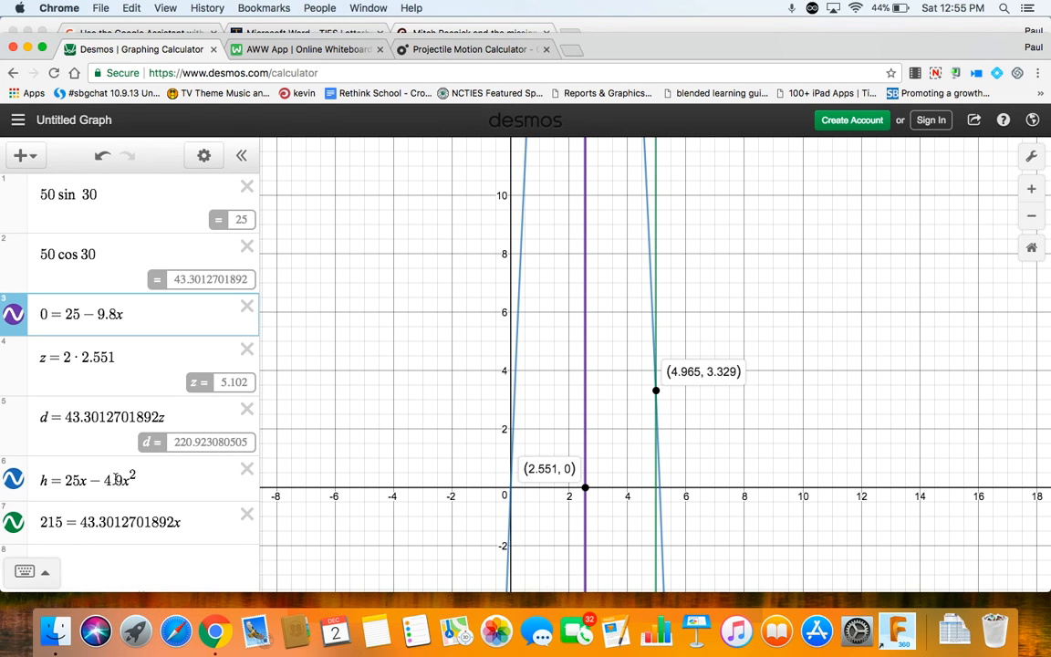
pyautogui.moveTo(511, 448)
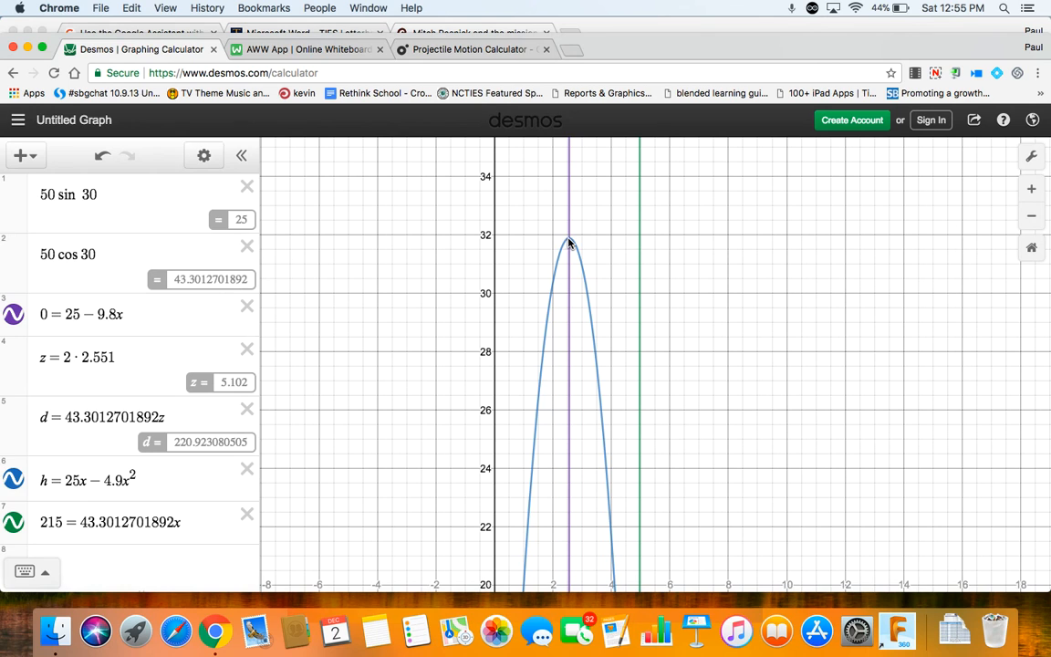
# - Check the parabola's peak height of about 32, glance at the sketch, return to Desmos
pyautogui.click(566, 242)
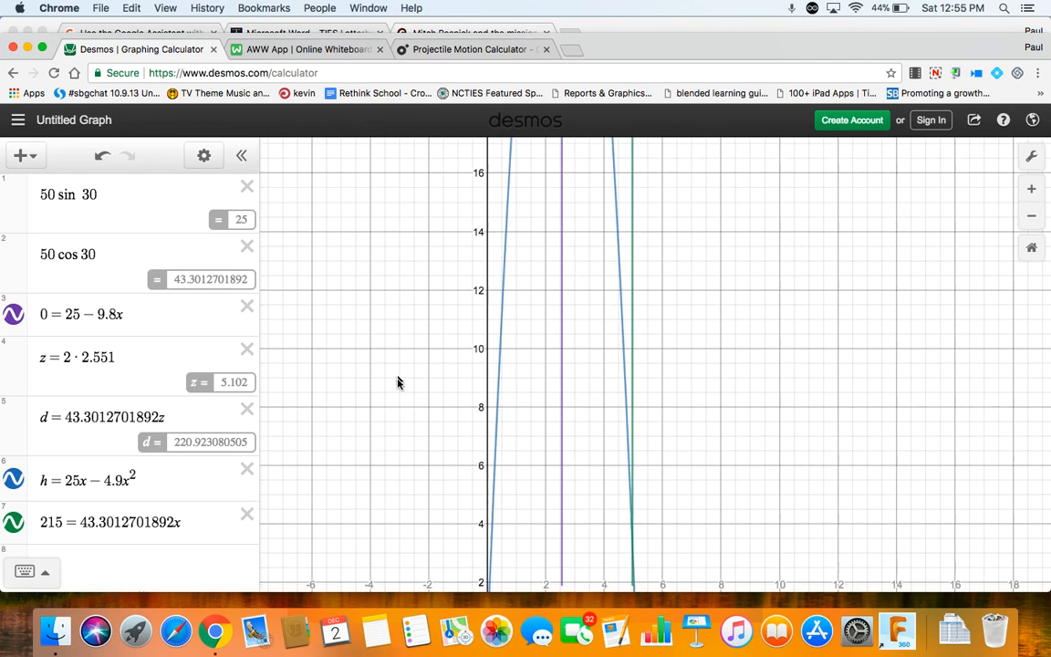
pyautogui.click(305, 50)
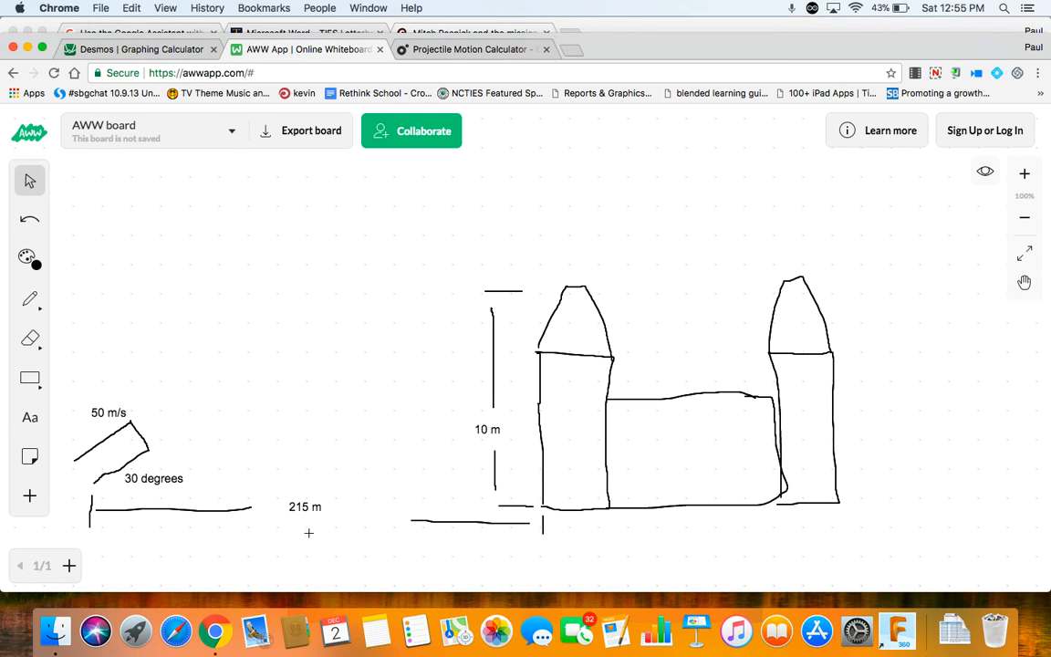
pyautogui.click(137, 51)
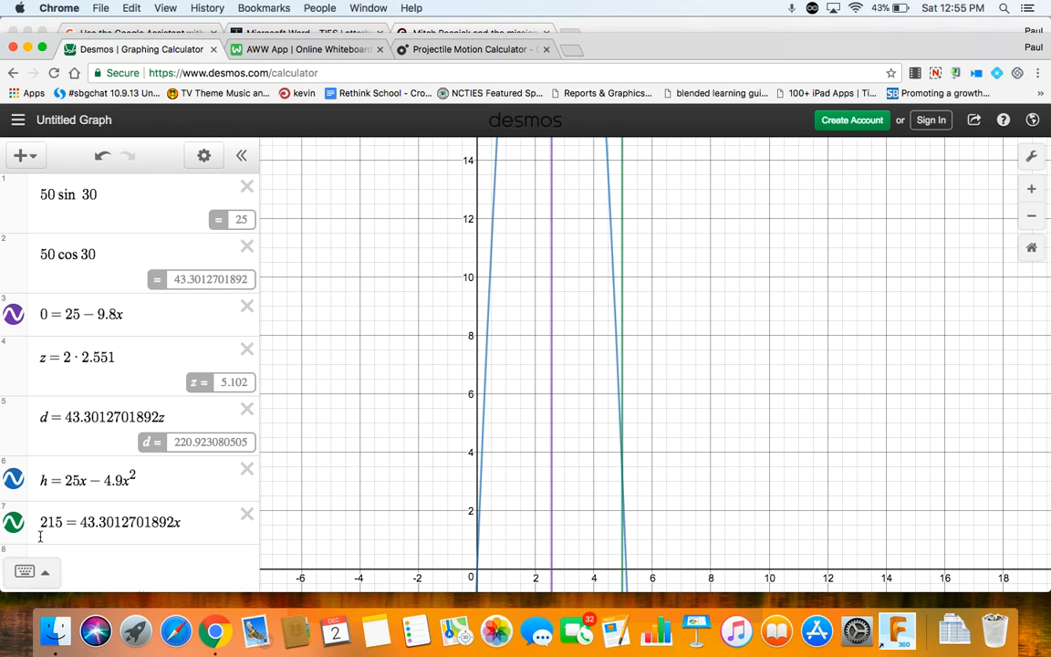
pyautogui.moveTo(108, 522)
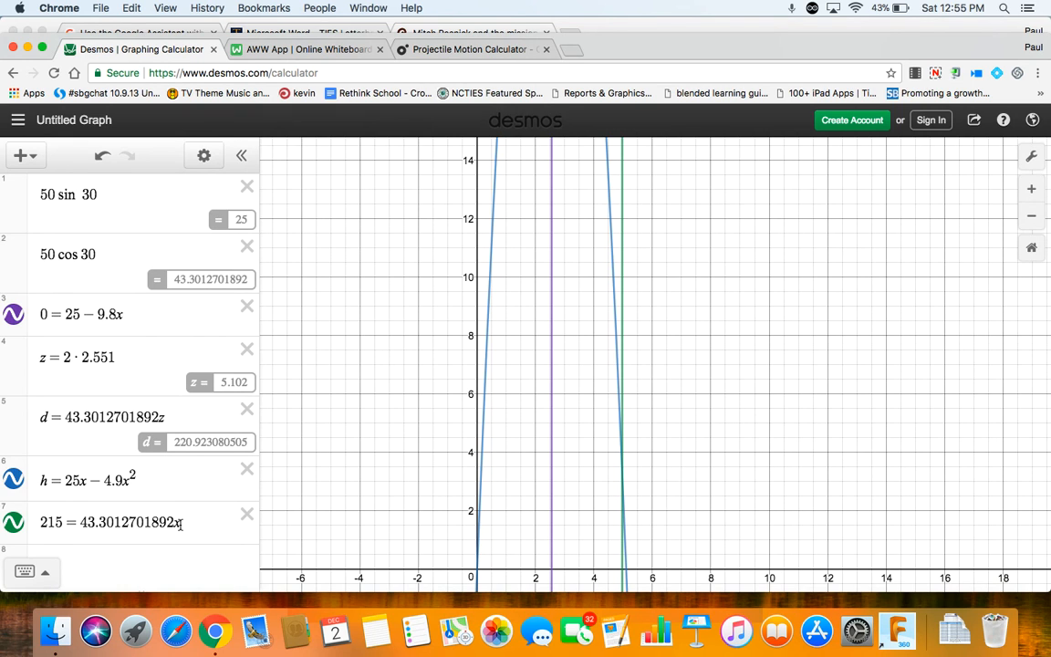
pyautogui.moveTo(610, 189)
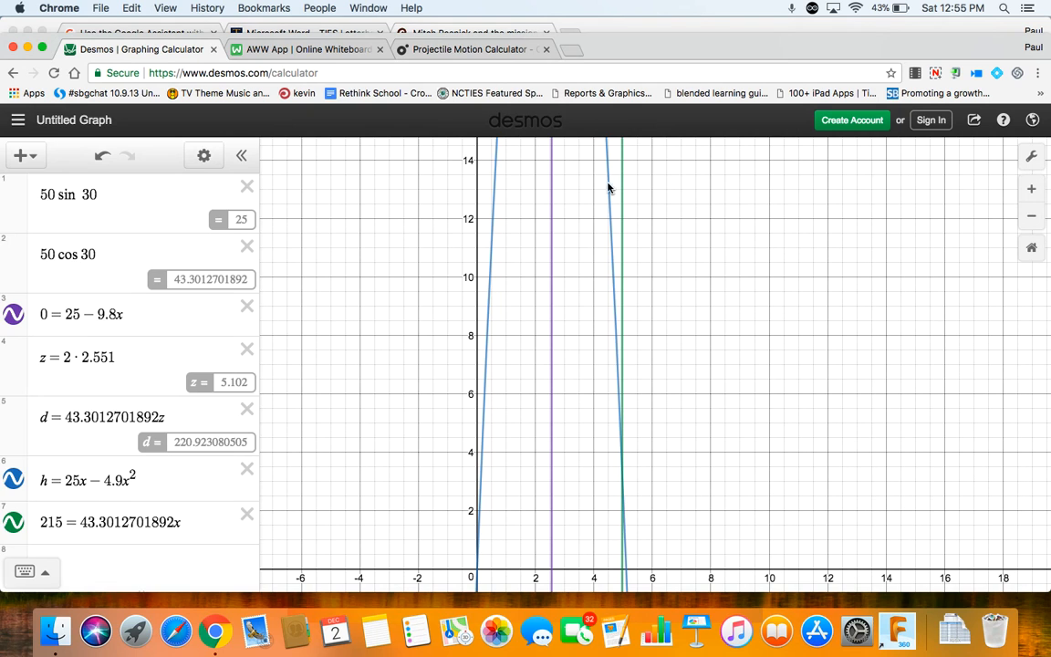